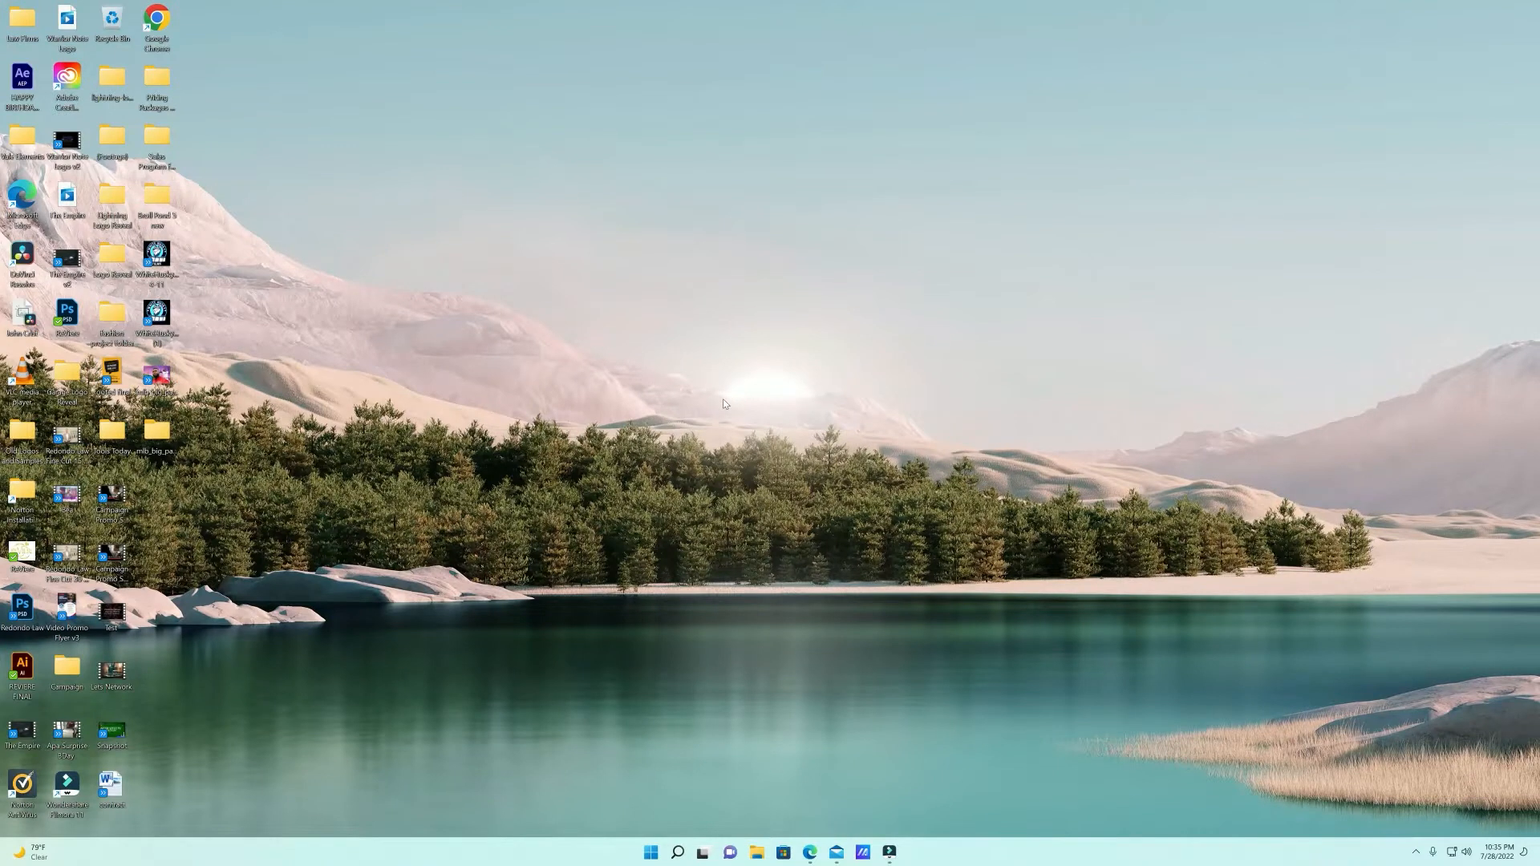
pyautogui.moveTo(579, 350)
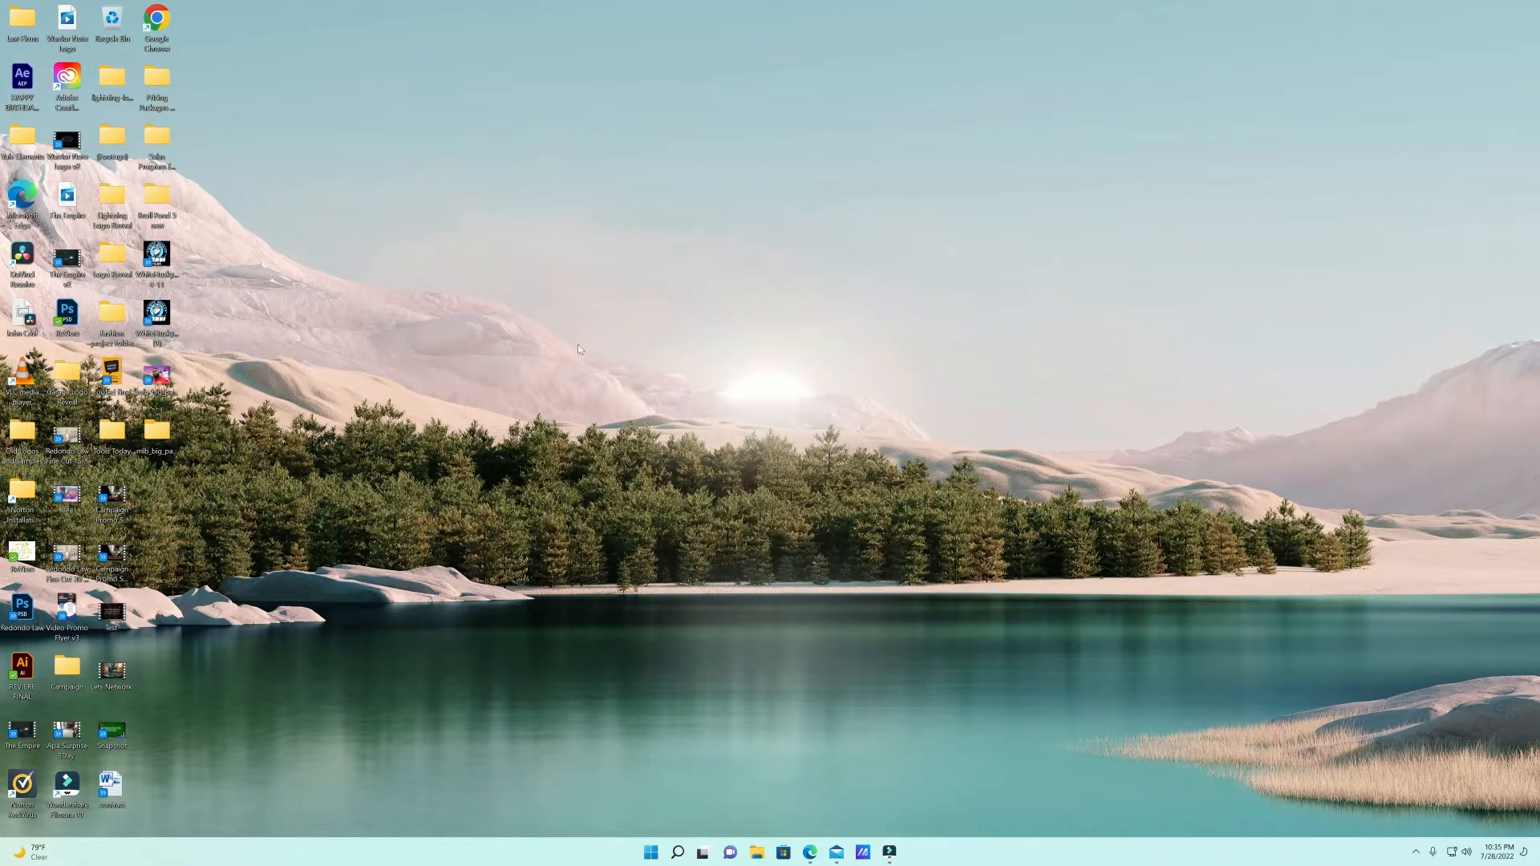
pyautogui.moveTo(579, 365)
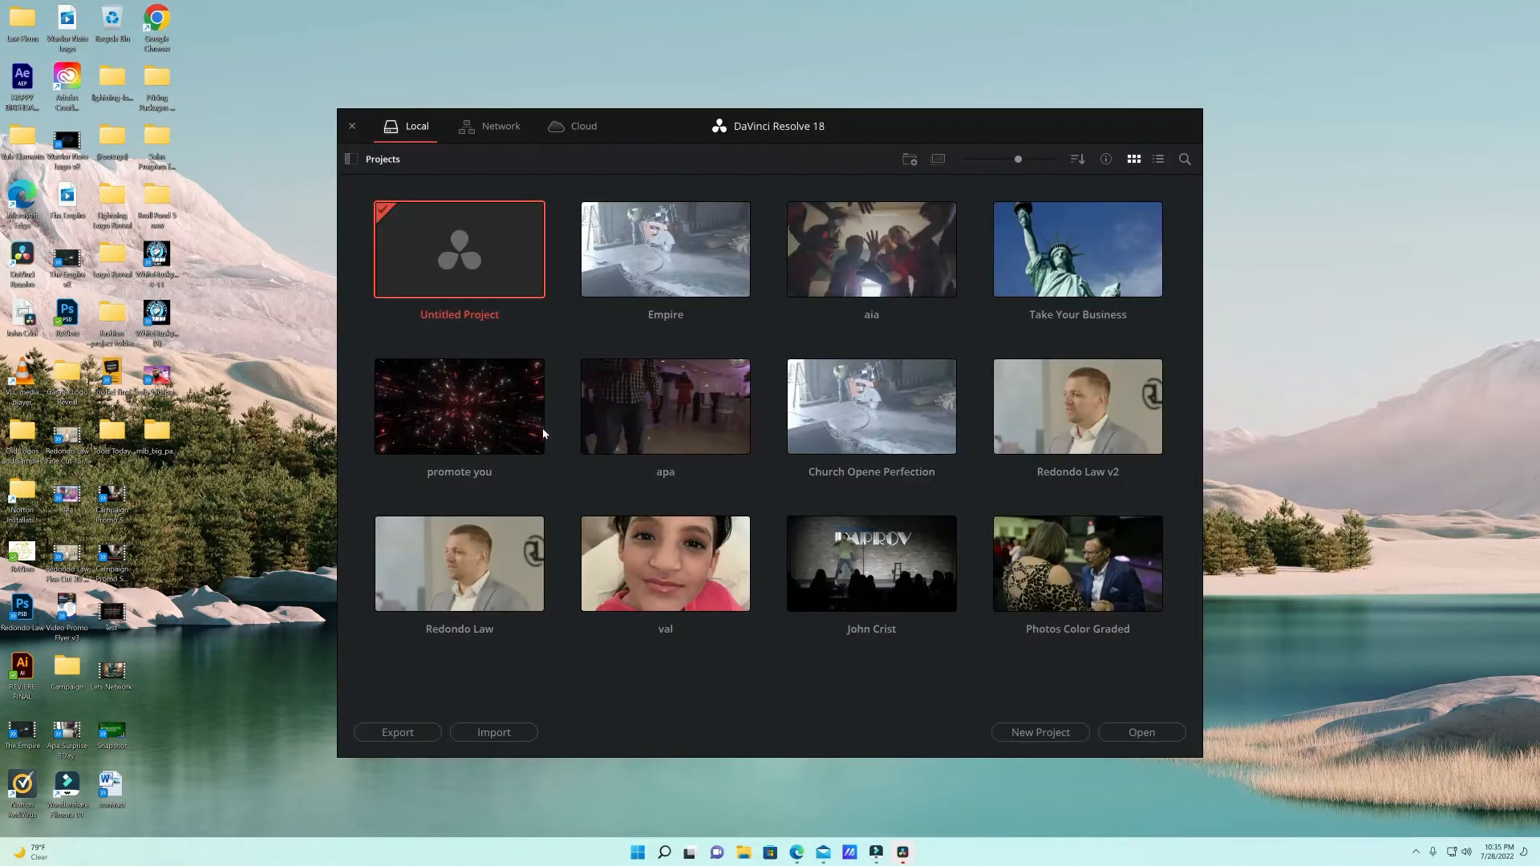
# Step: Open the Empire project and select its offline clip on track V1
pyautogui.click(665, 249)
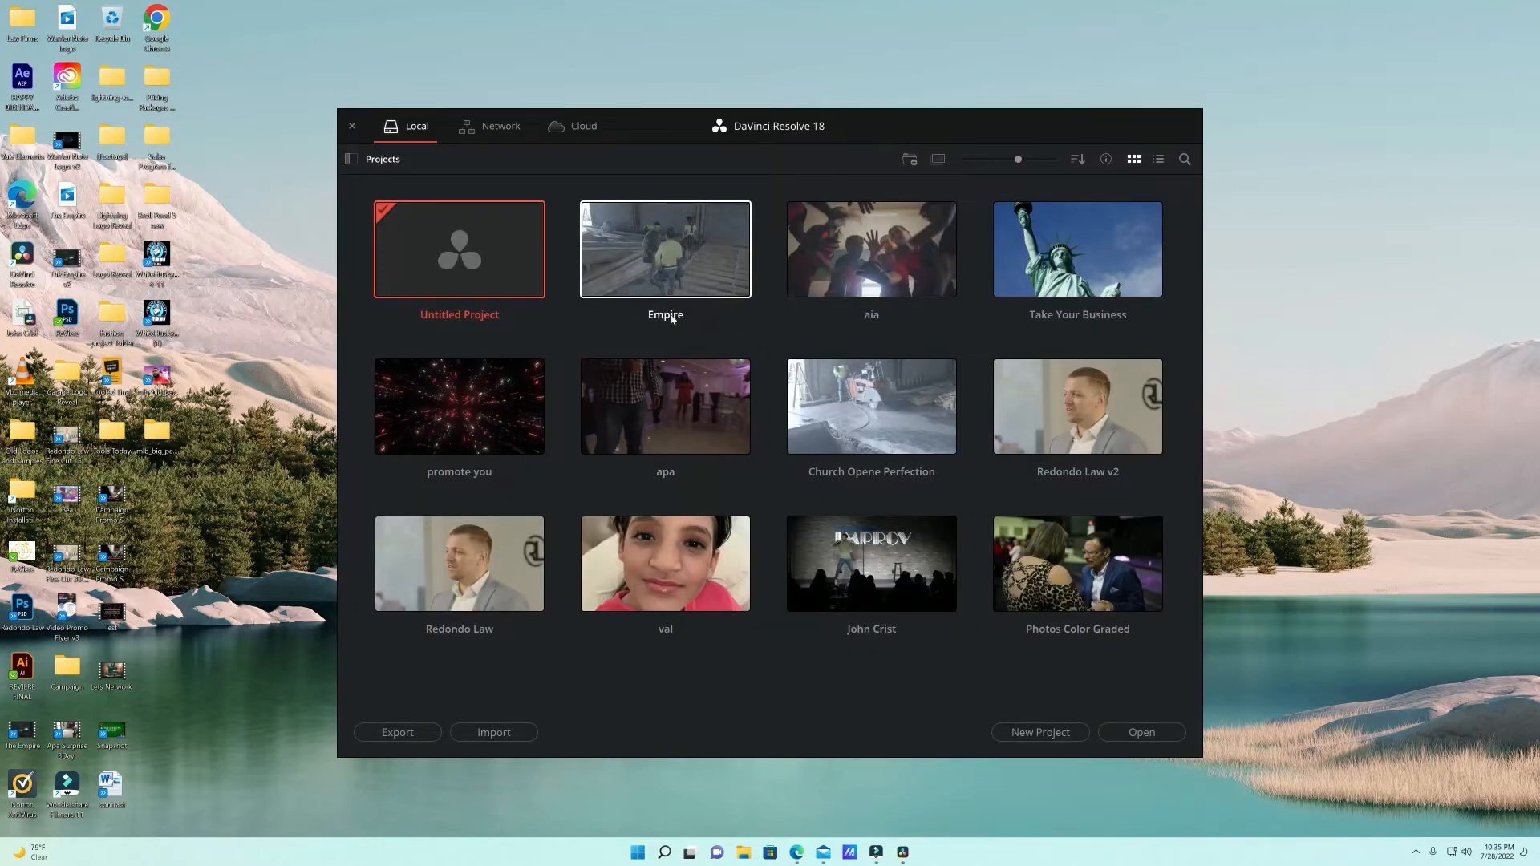
pyautogui.doubleClick(665, 248)
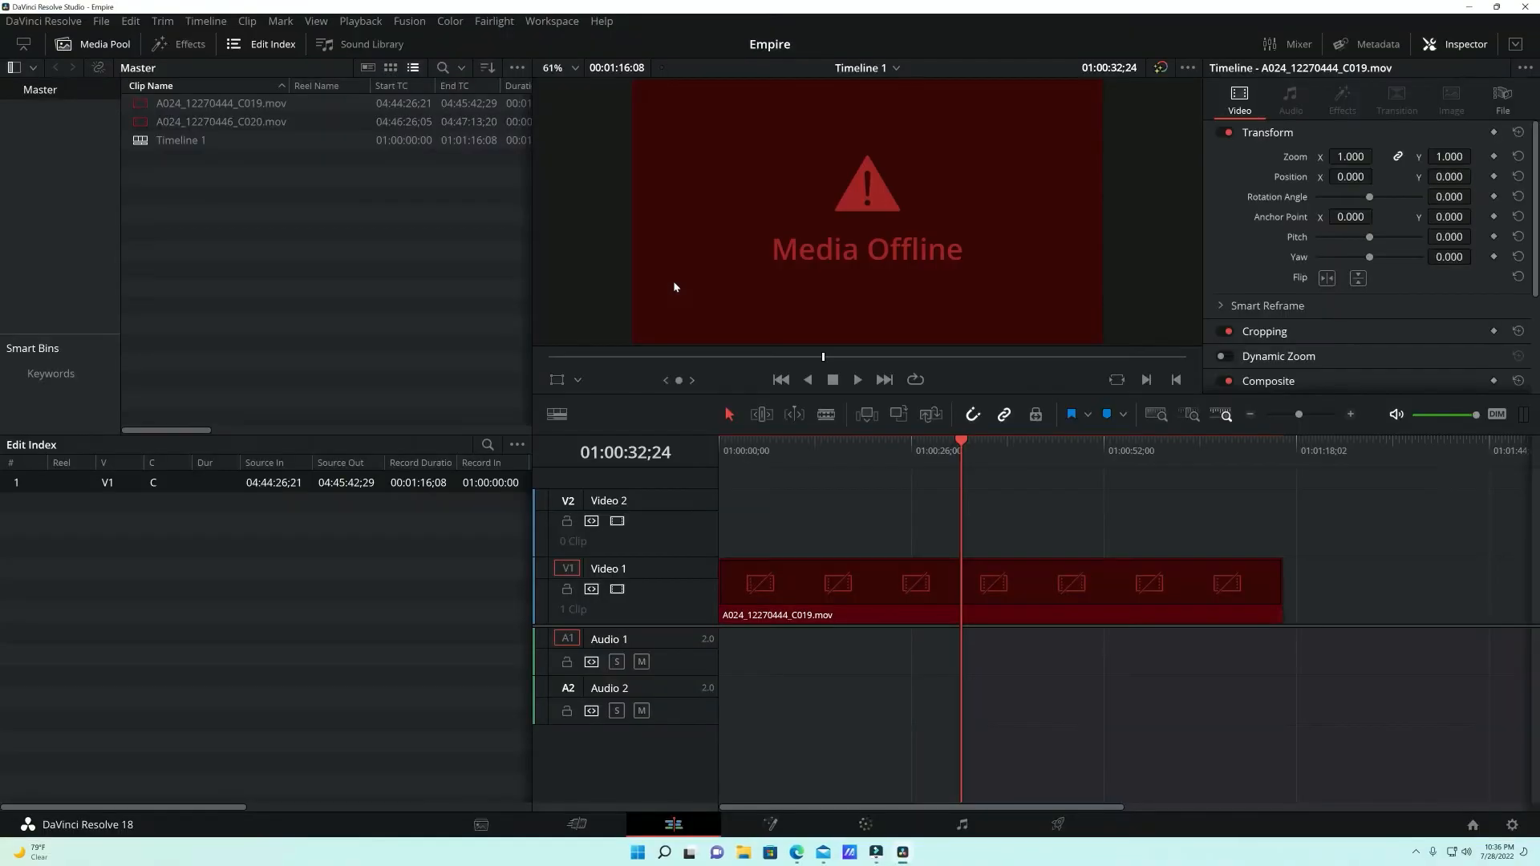
pyautogui.moveTo(868, 265)
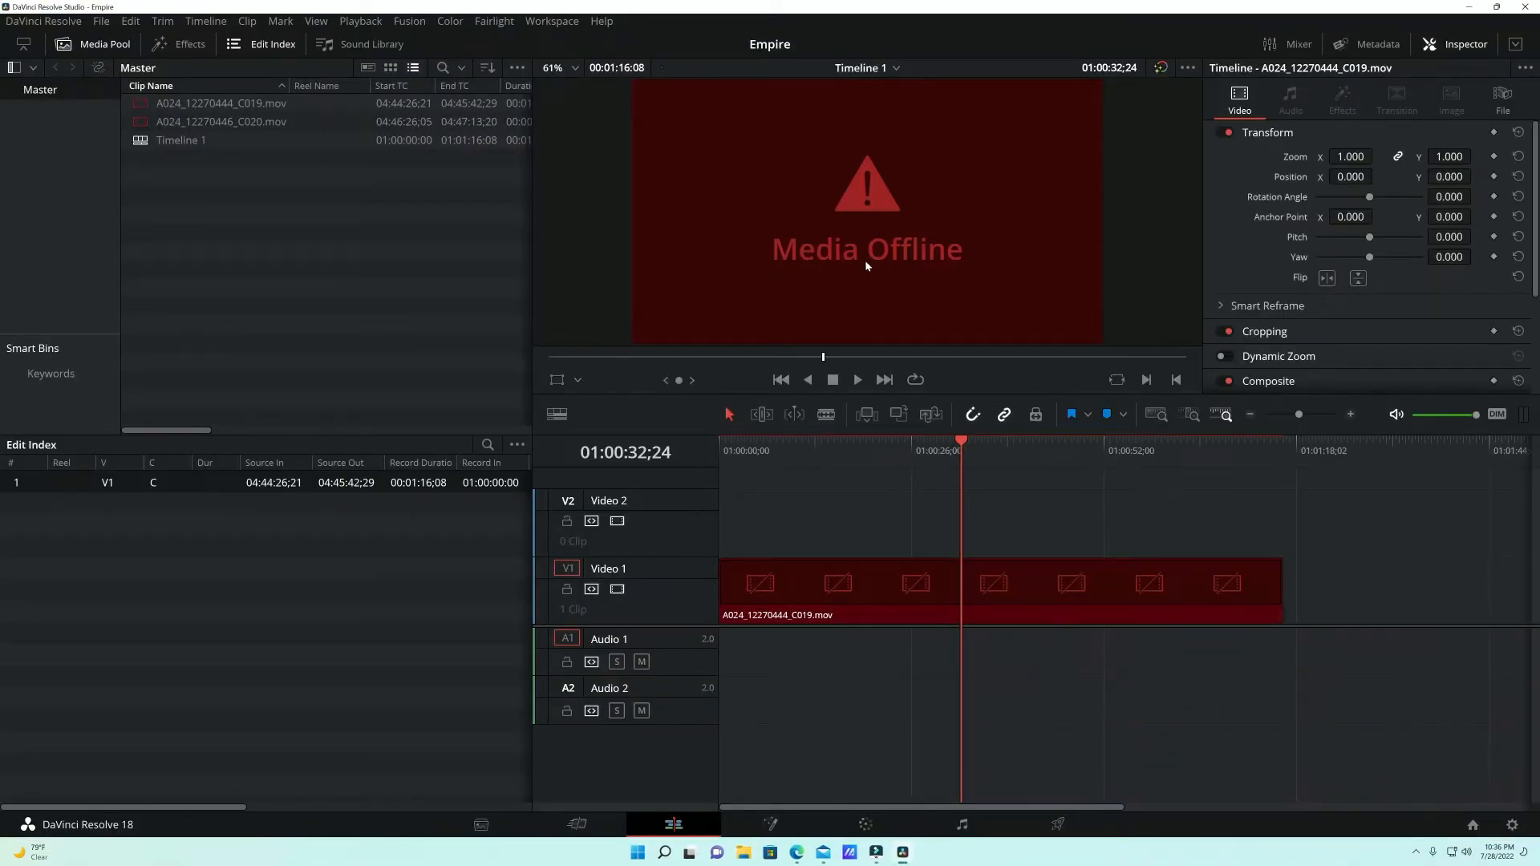
pyautogui.moveTo(958, 267)
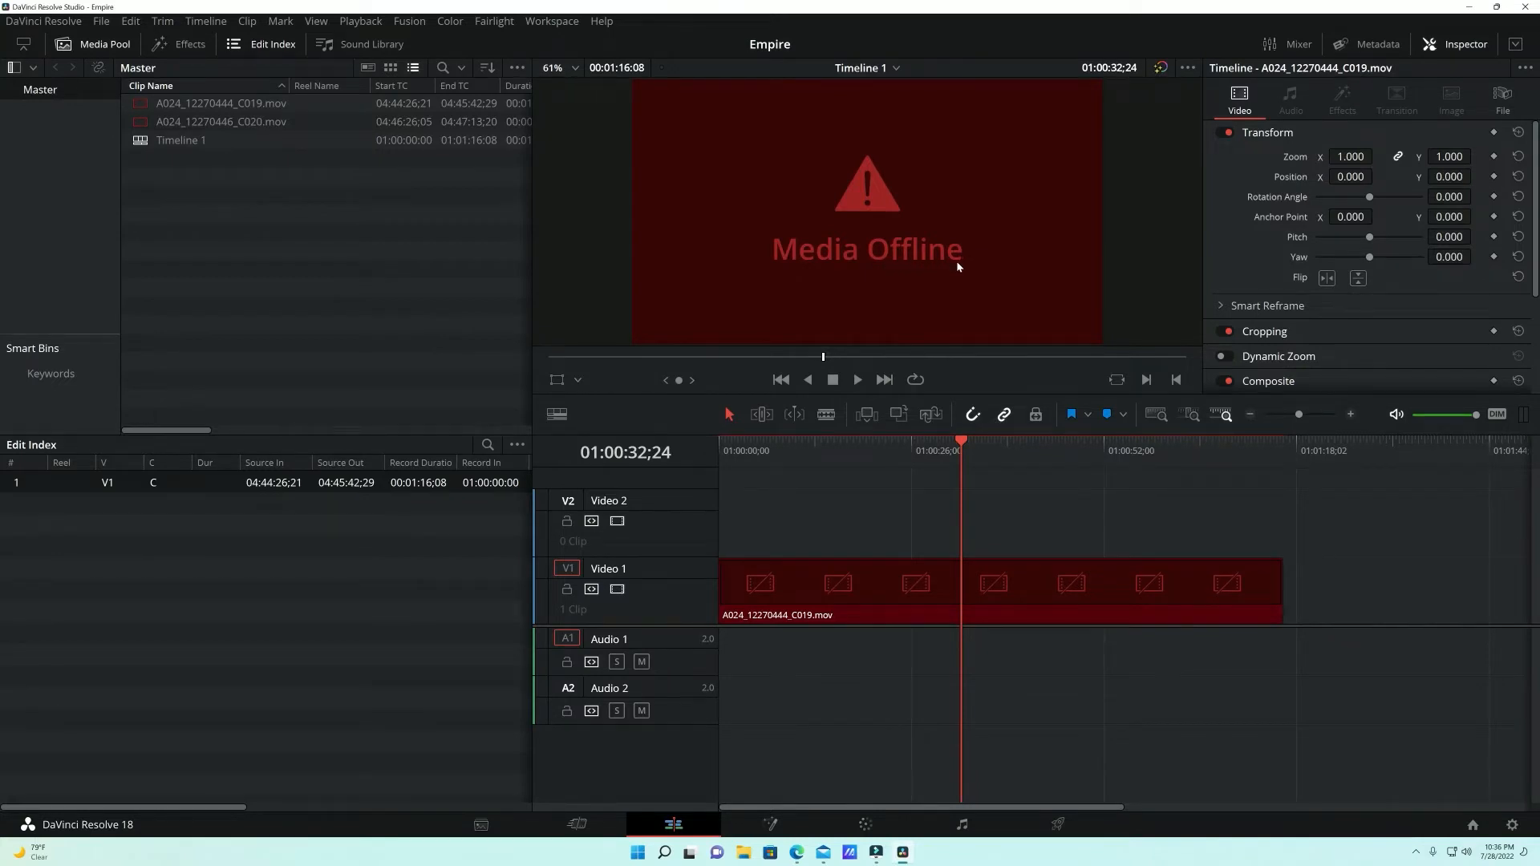
pyautogui.click(840, 585)
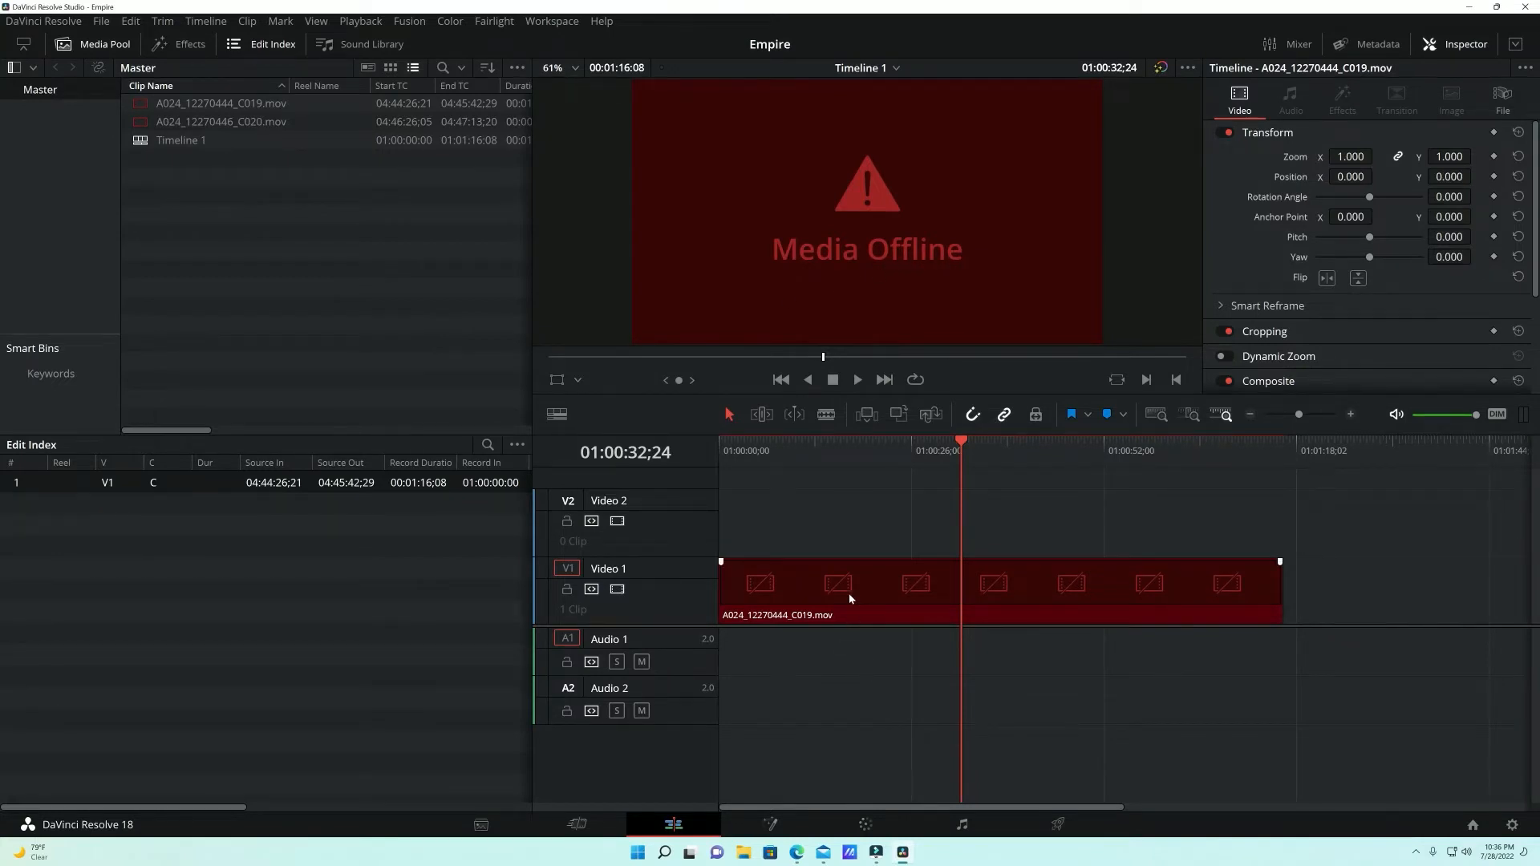
pyautogui.moveTo(835, 573)
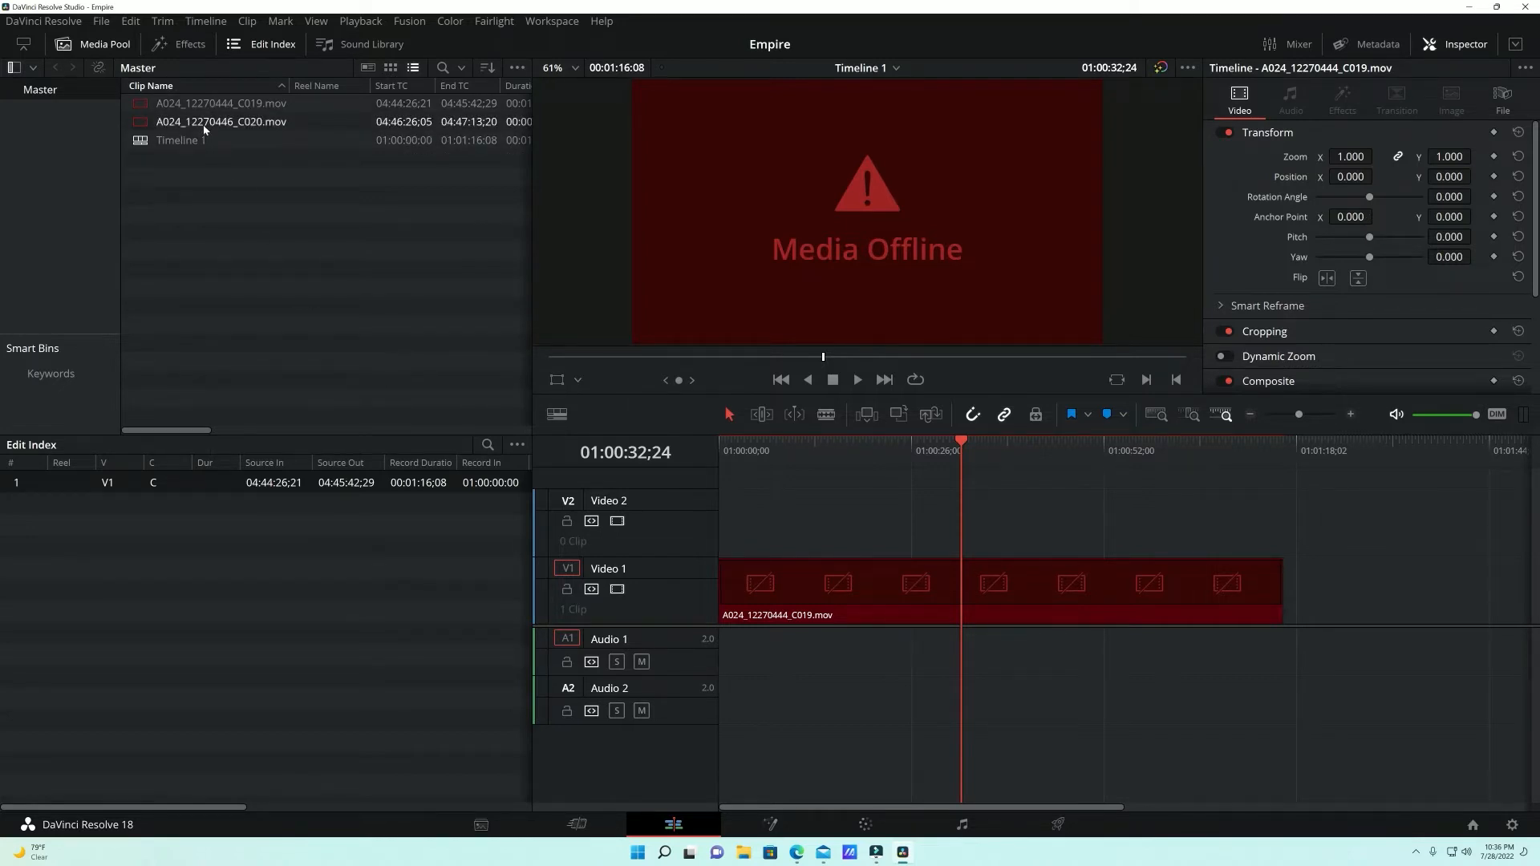
# Step: Select both offline .mov clips in the Media Pool and open their context menu
pyautogui.click(220, 121)
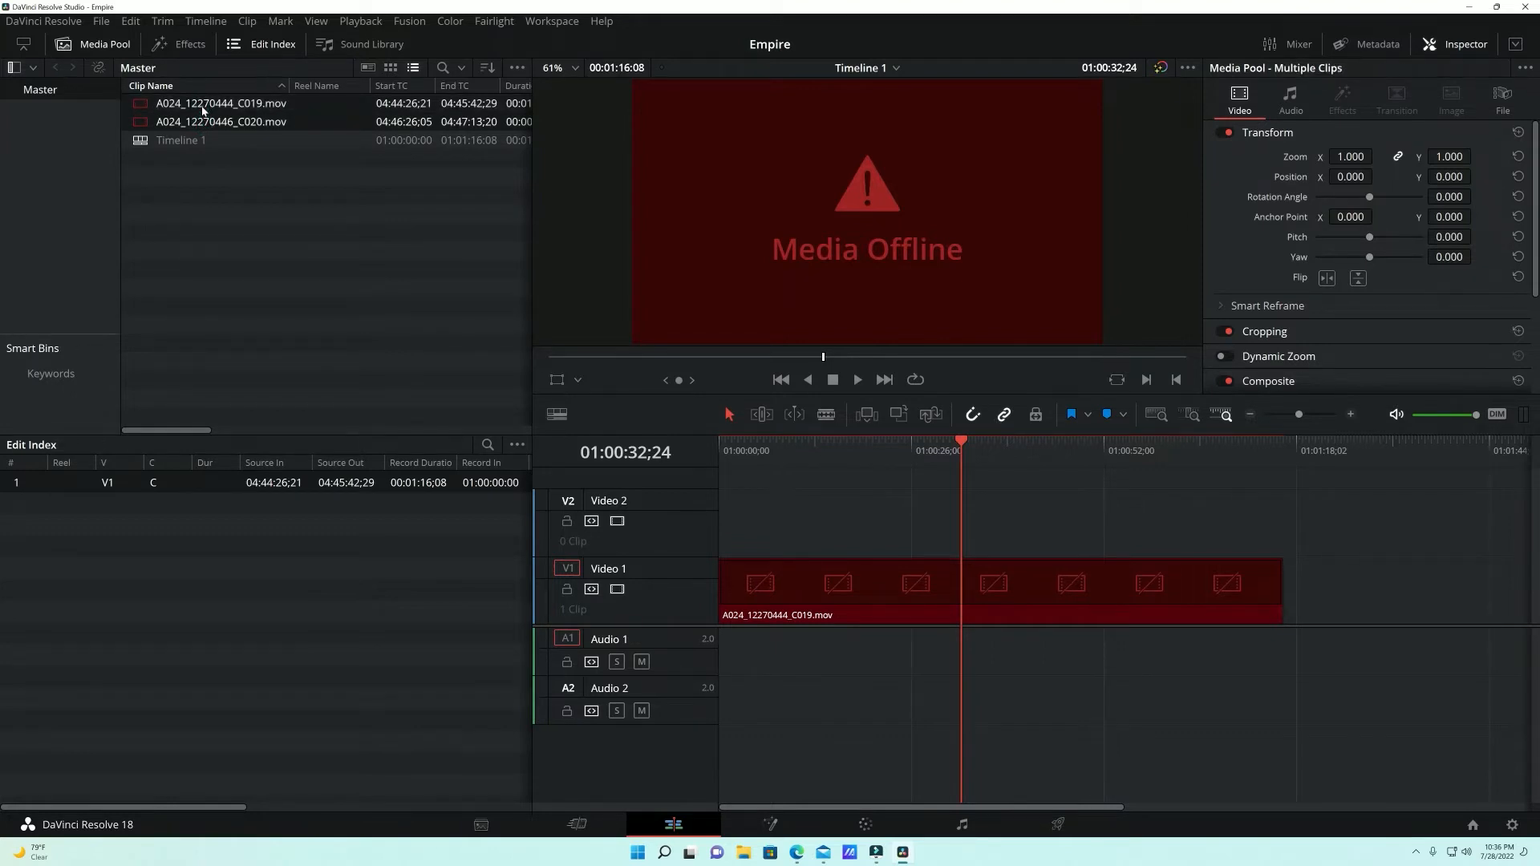
pyautogui.rightClick(222, 104)
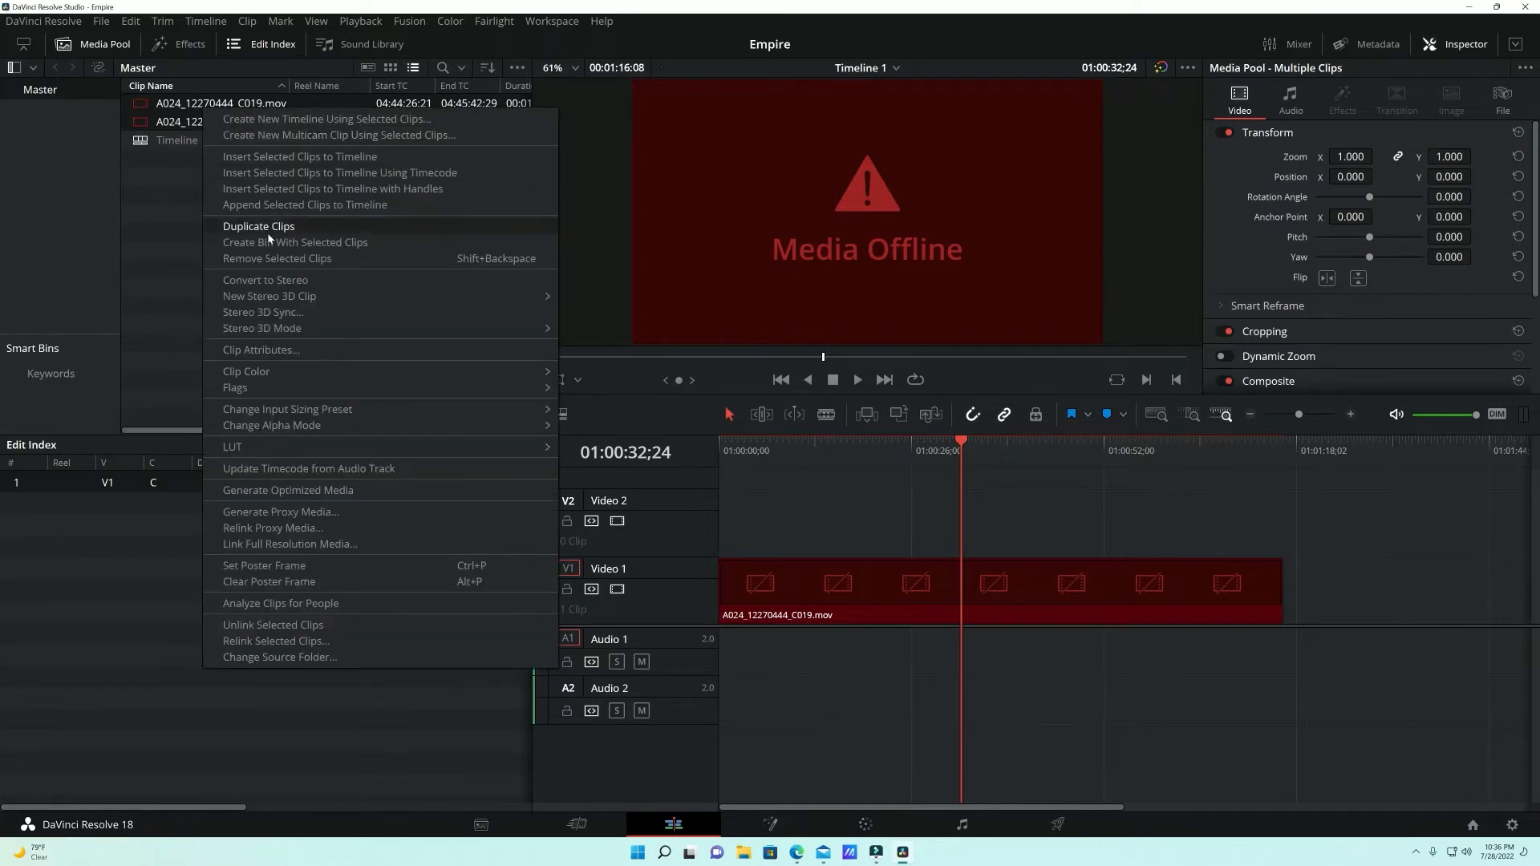
pyautogui.moveTo(329, 603)
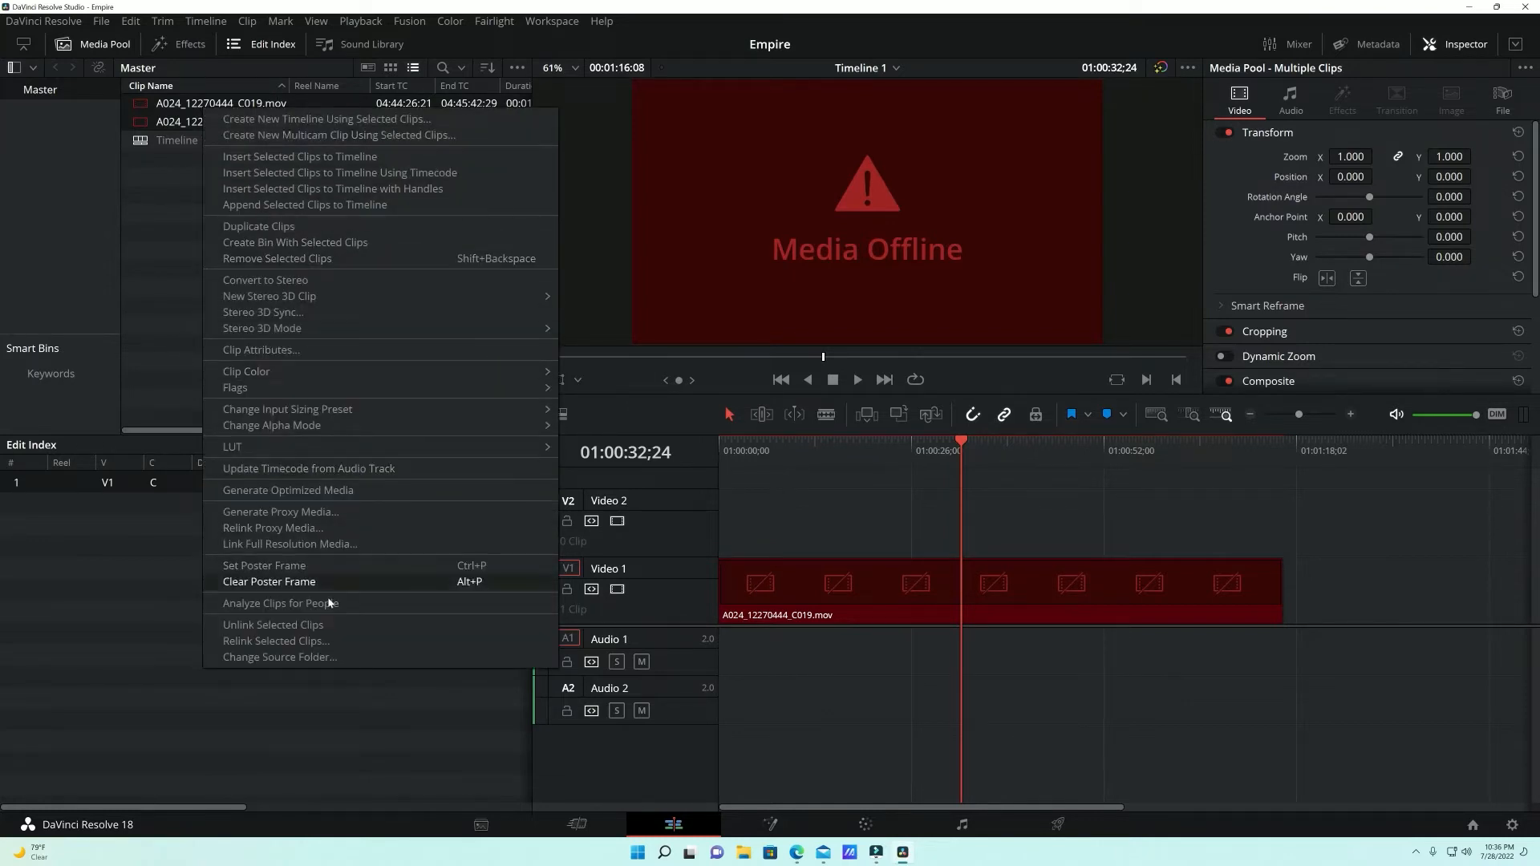
pyautogui.moveTo(276, 640)
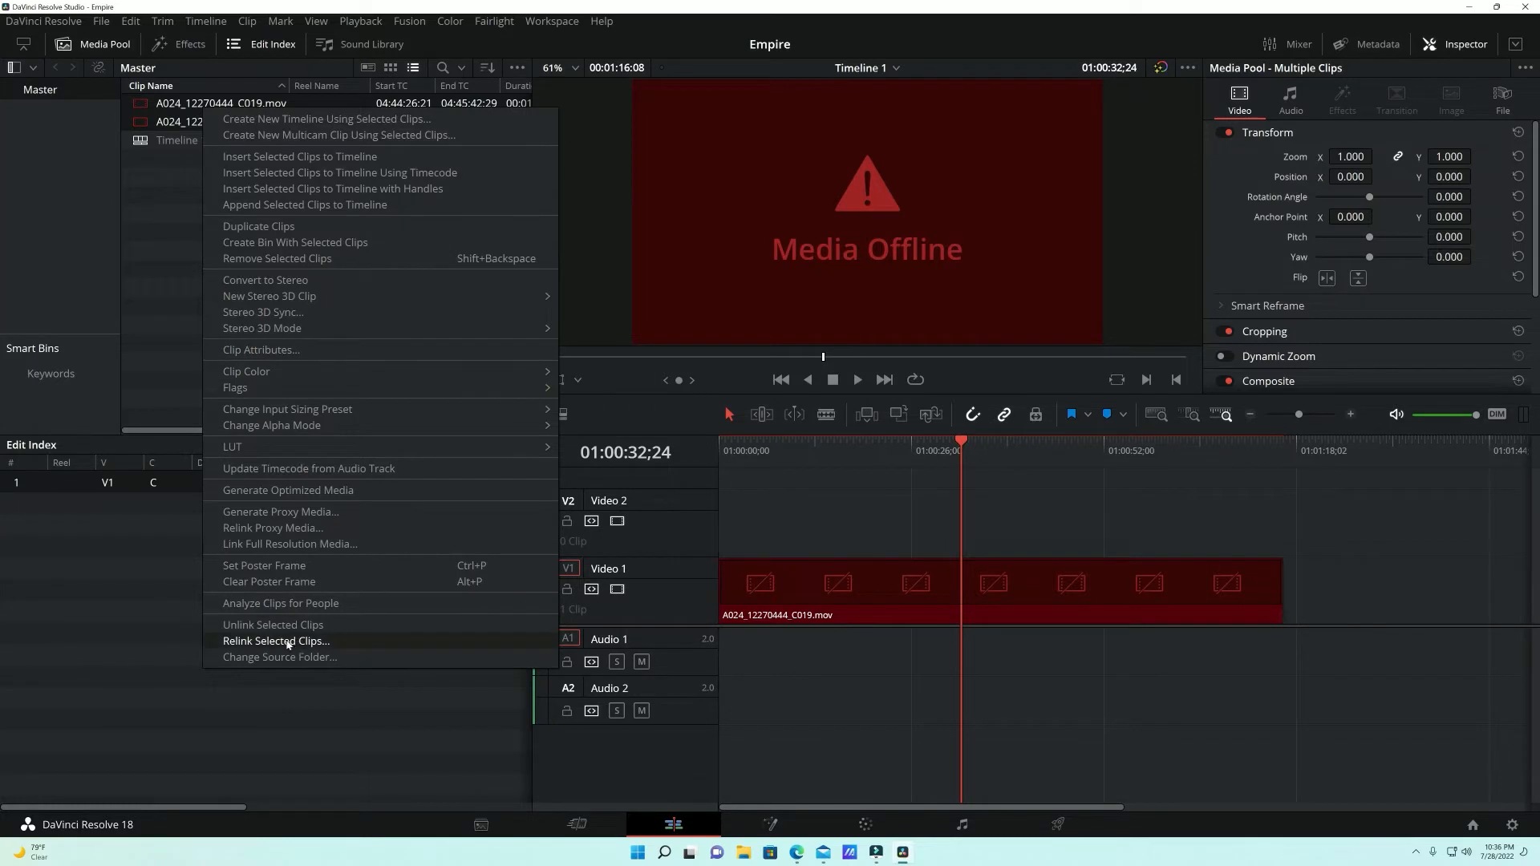
pyautogui.moveTo(276, 642)
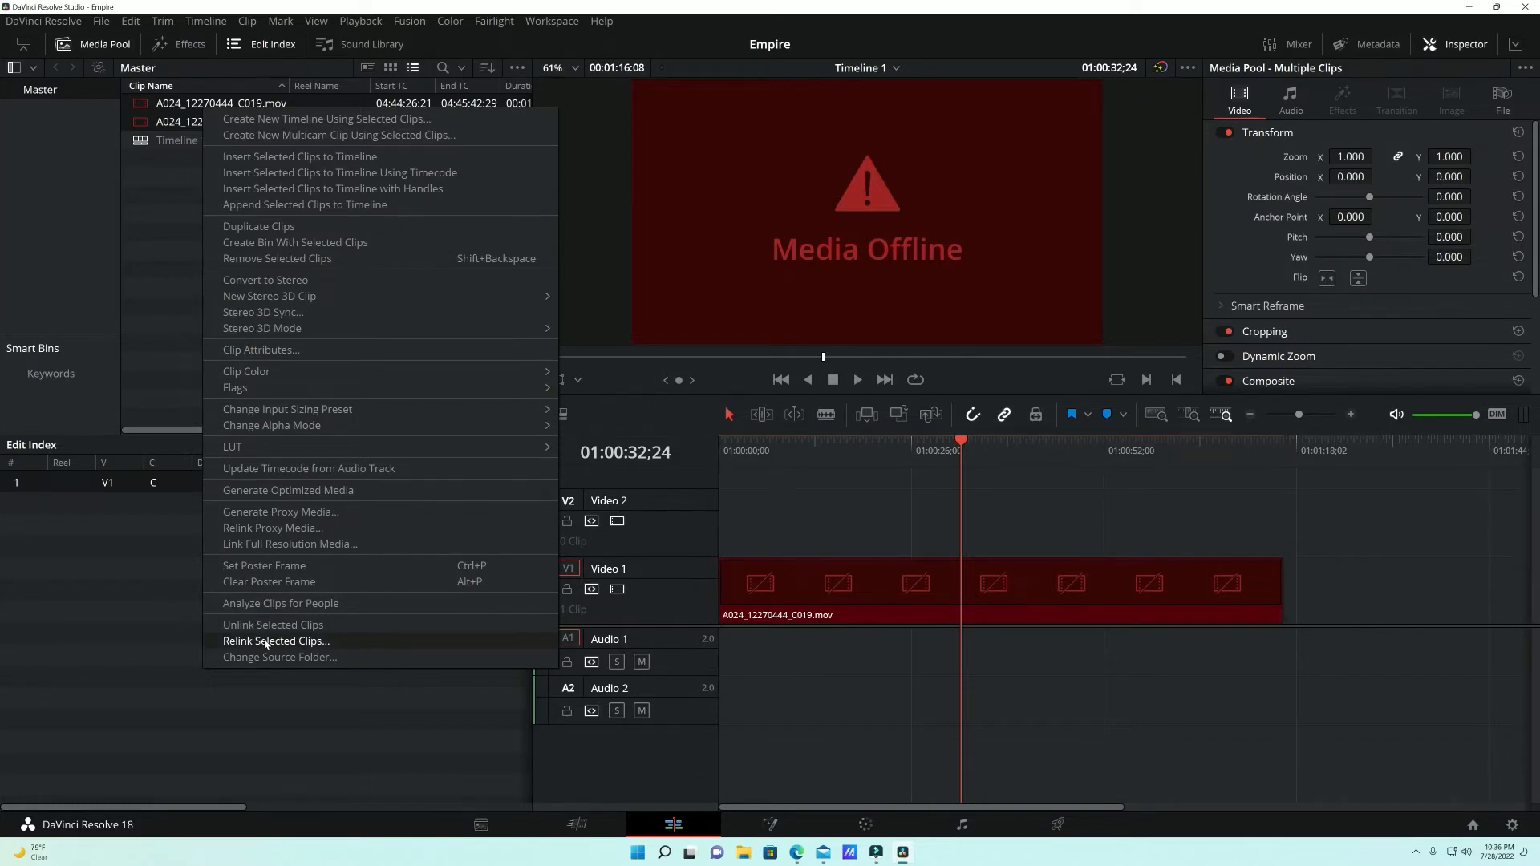
# Step: Relink the selected clips from the Joey folder on G-Drive (S:)
pyautogui.click(279, 657)
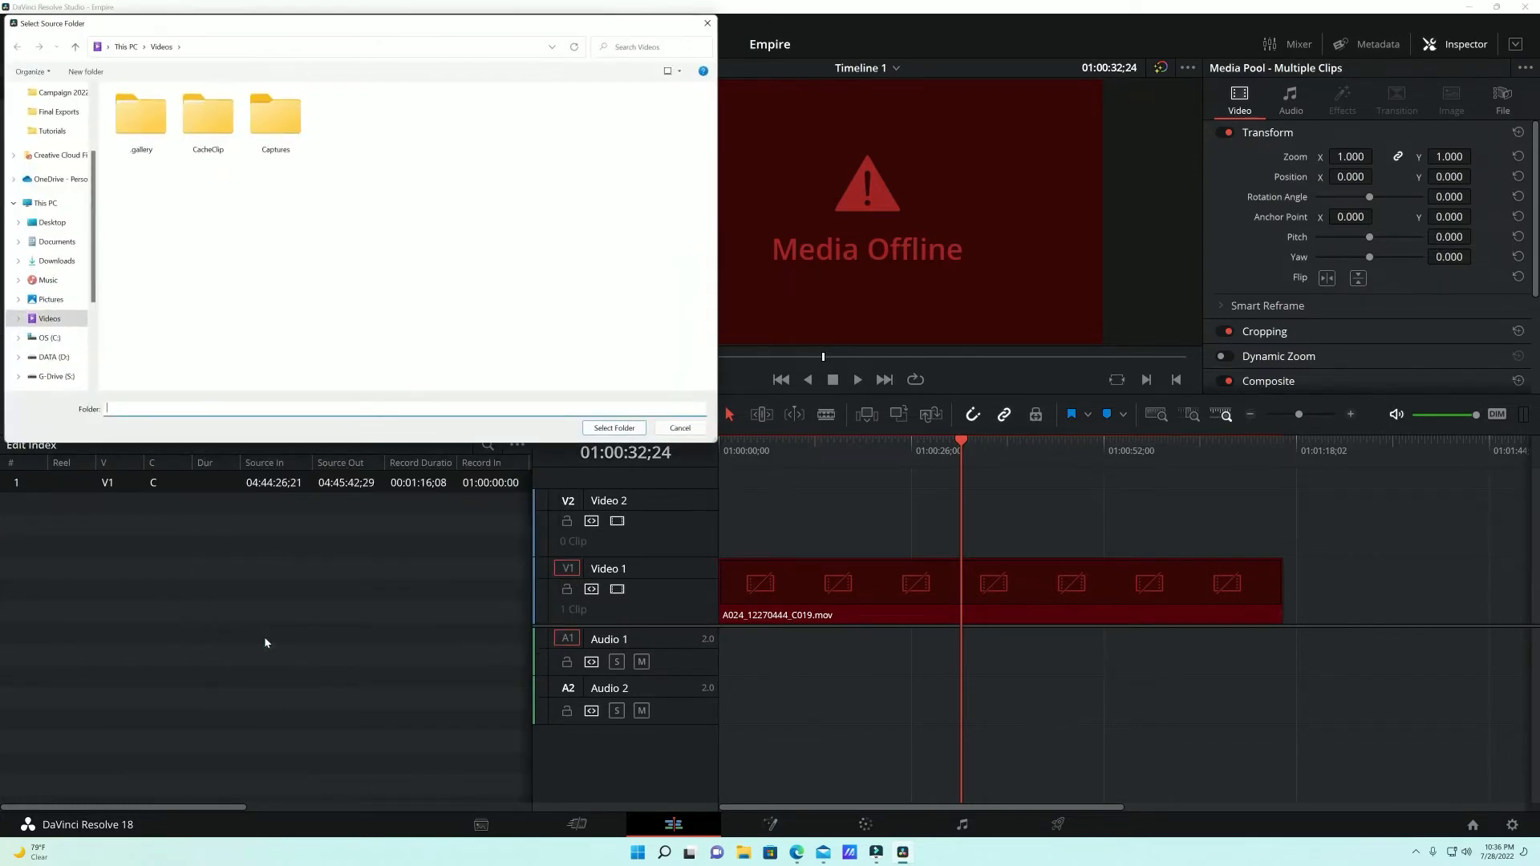
pyautogui.moveTo(930, 259)
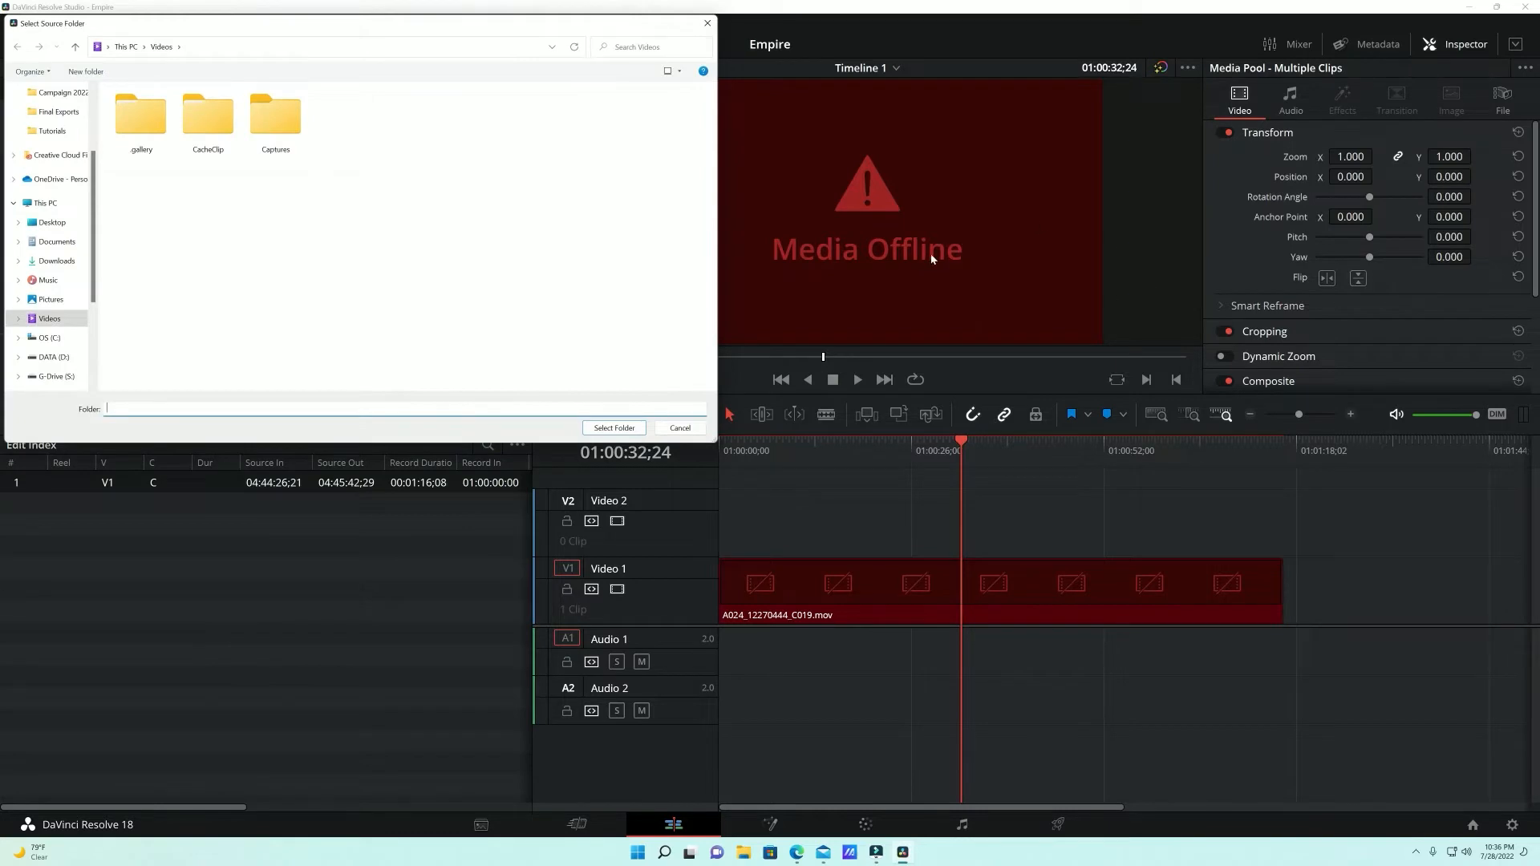
pyautogui.moveTo(853, 257)
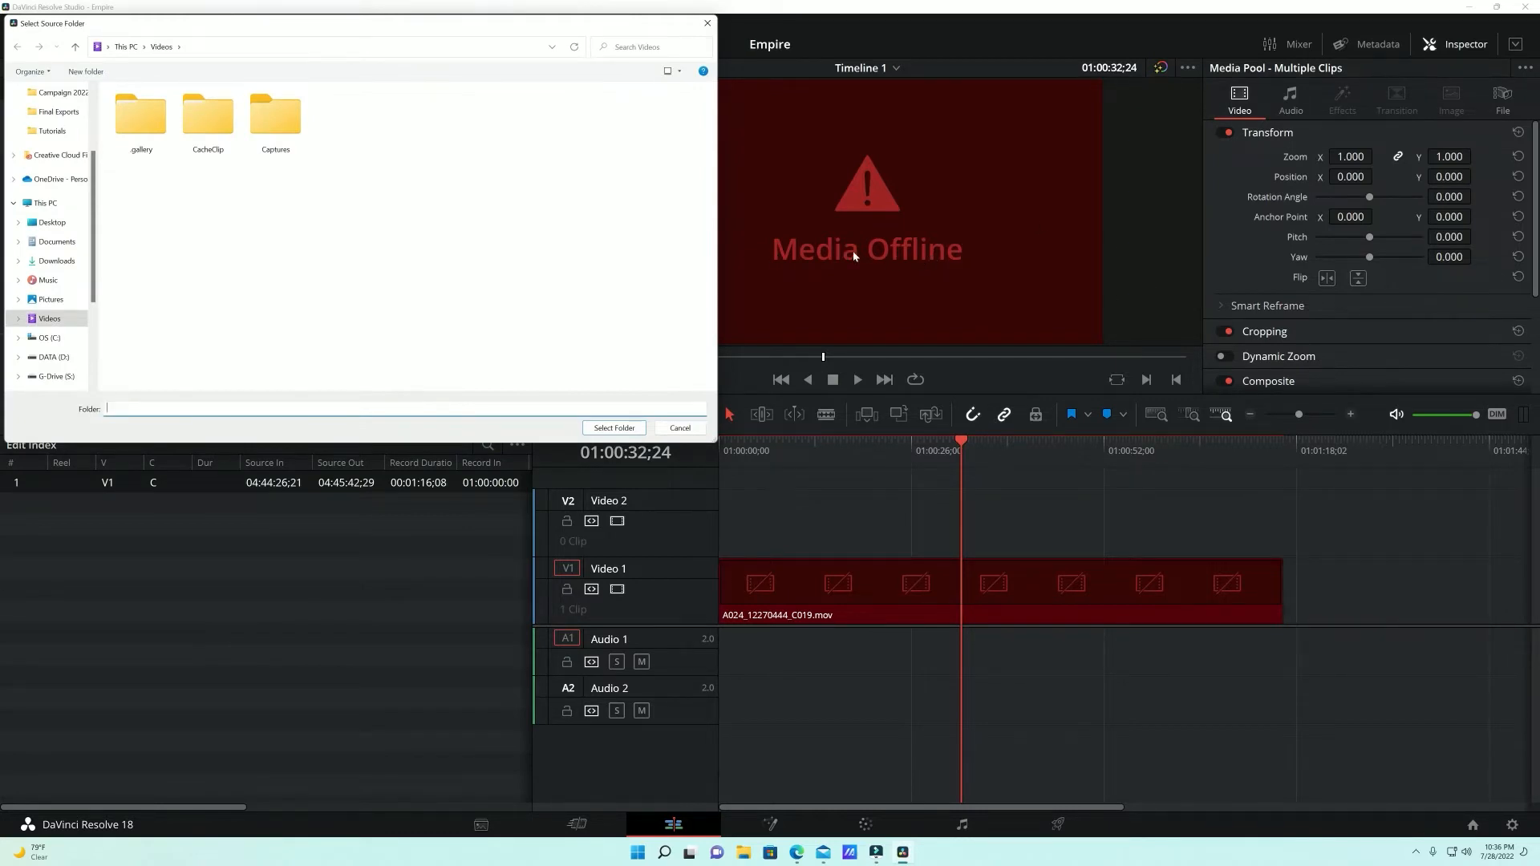
pyautogui.moveTo(105, 371)
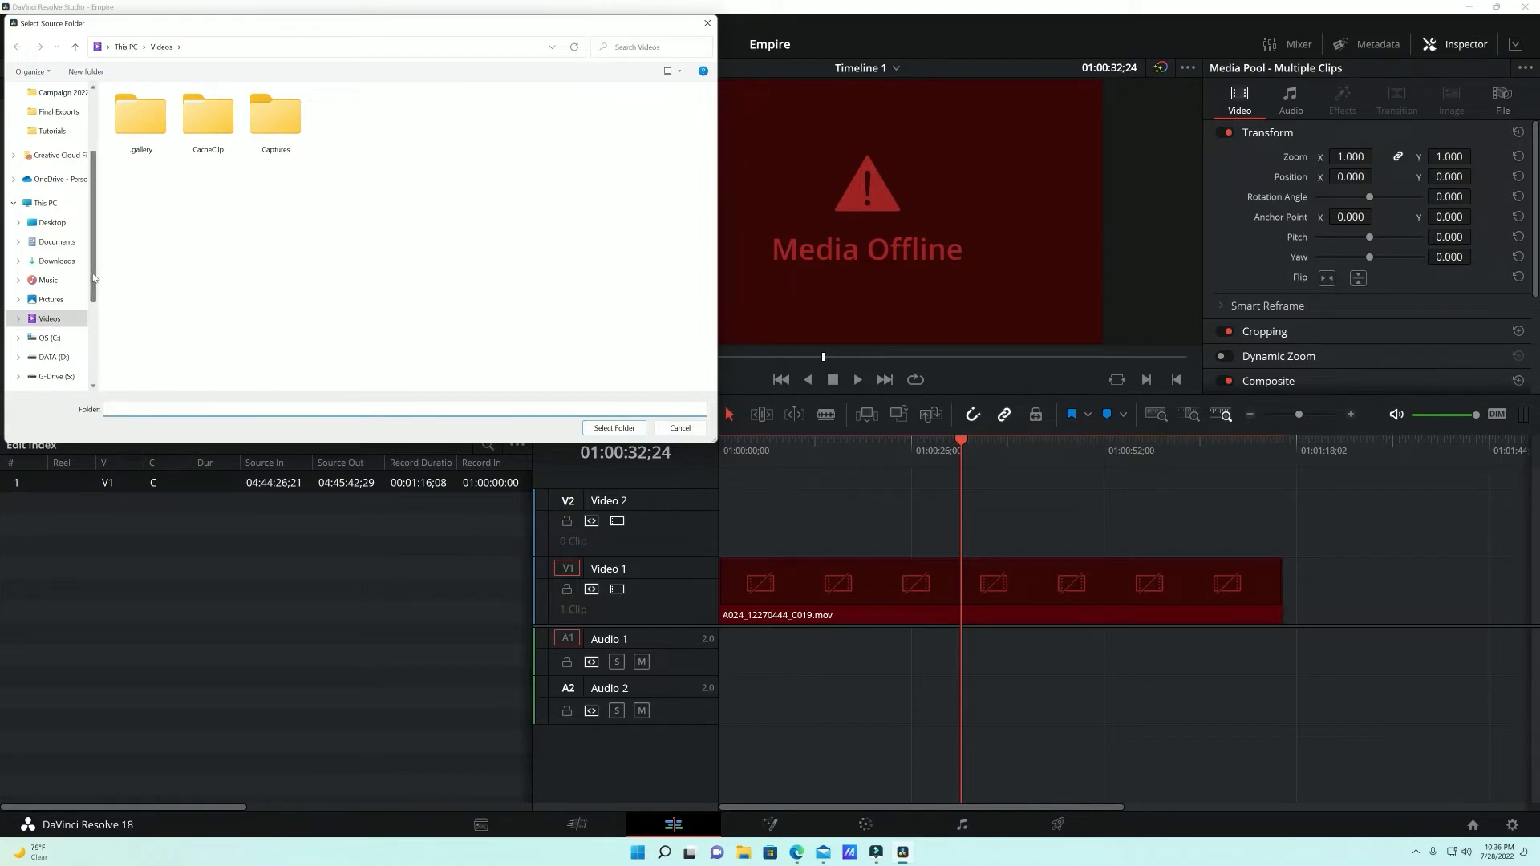
pyautogui.scroll(-3)
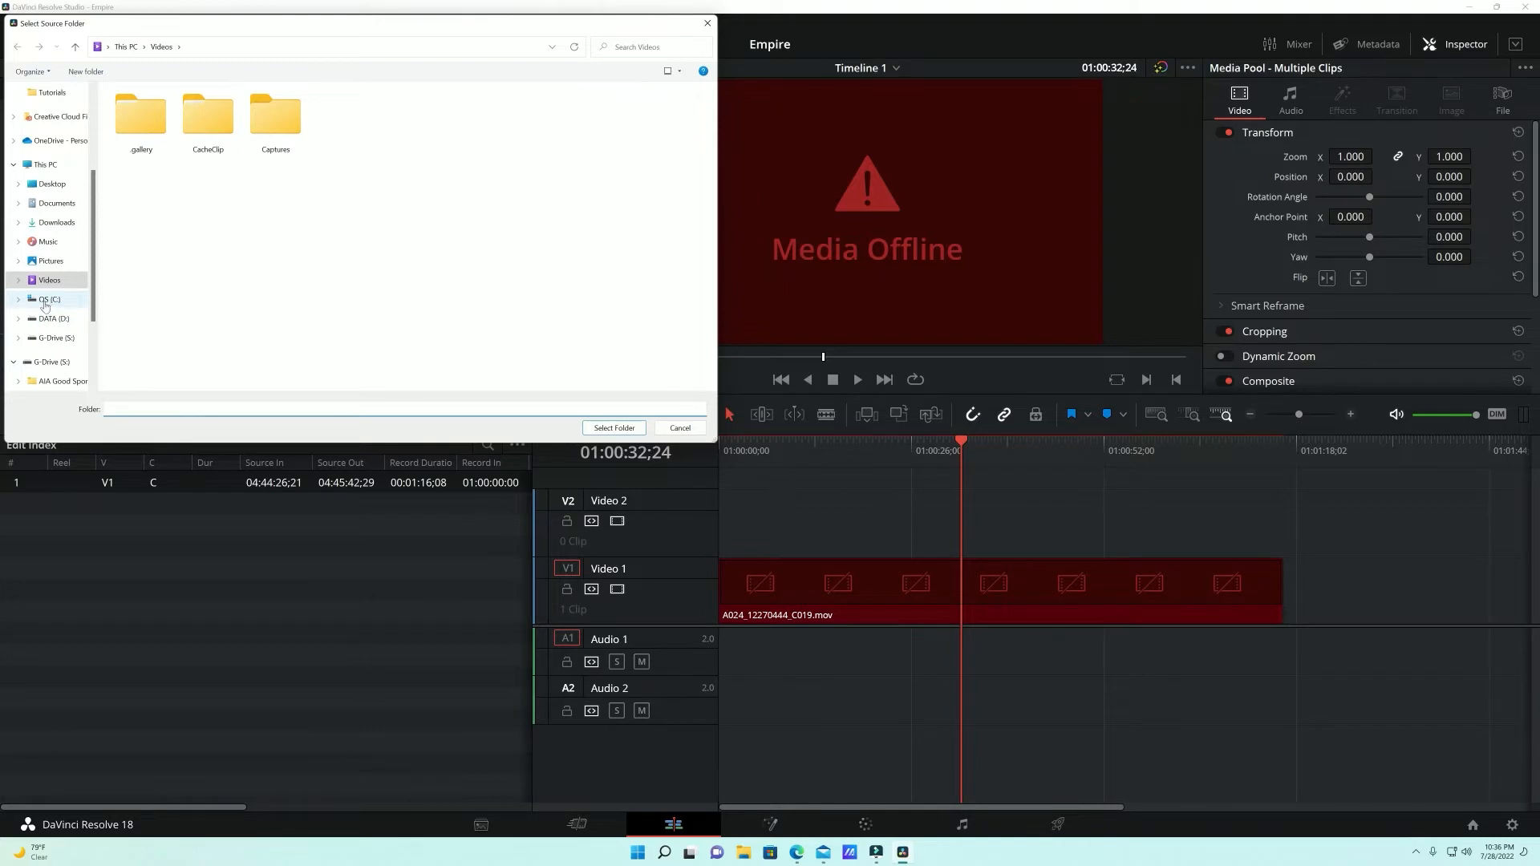
pyautogui.click(52, 318)
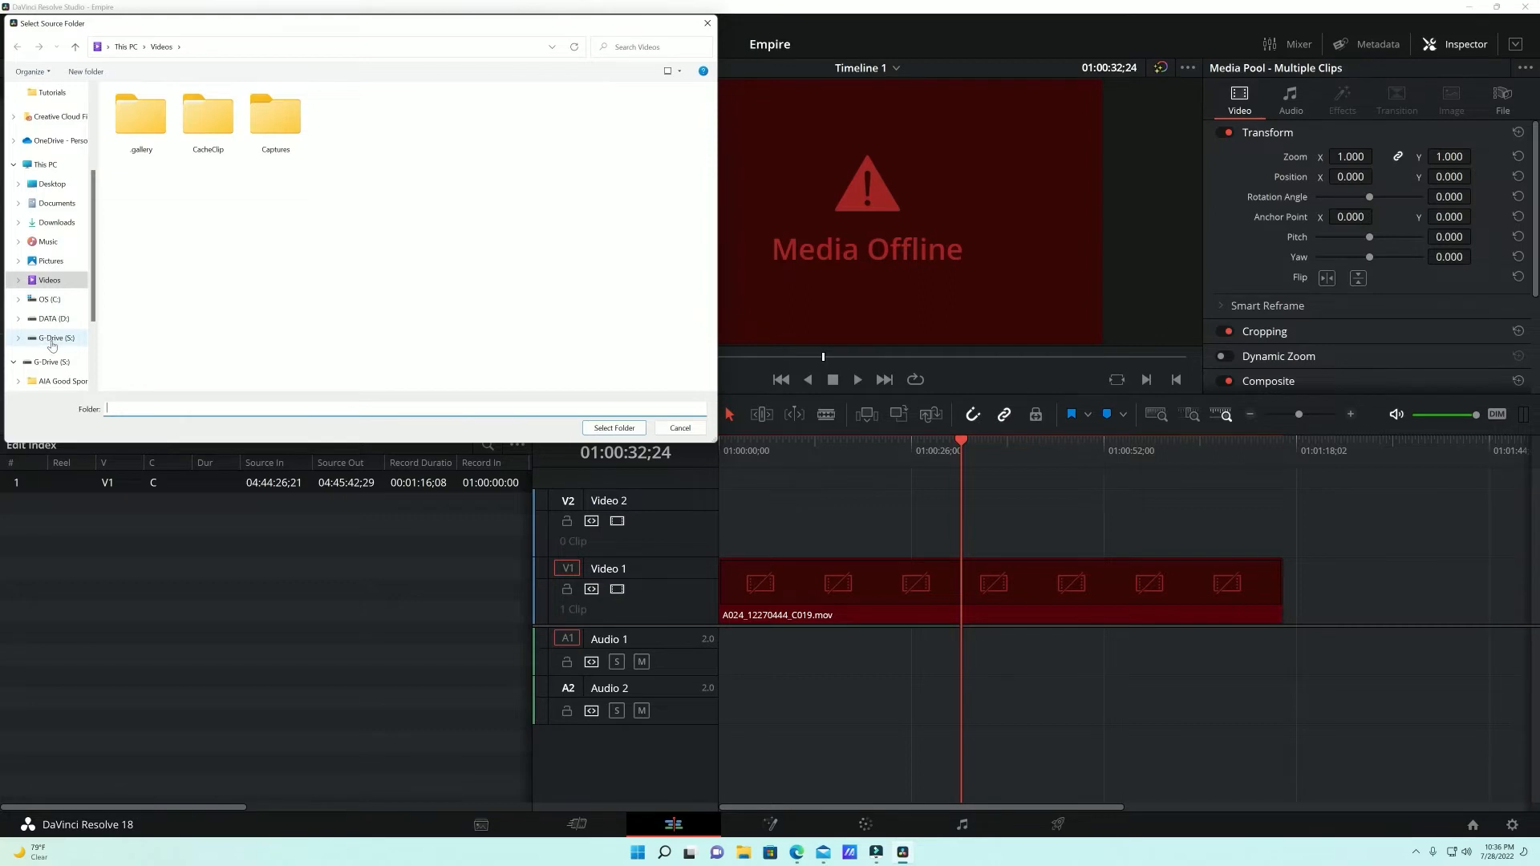
pyautogui.click(48, 337)
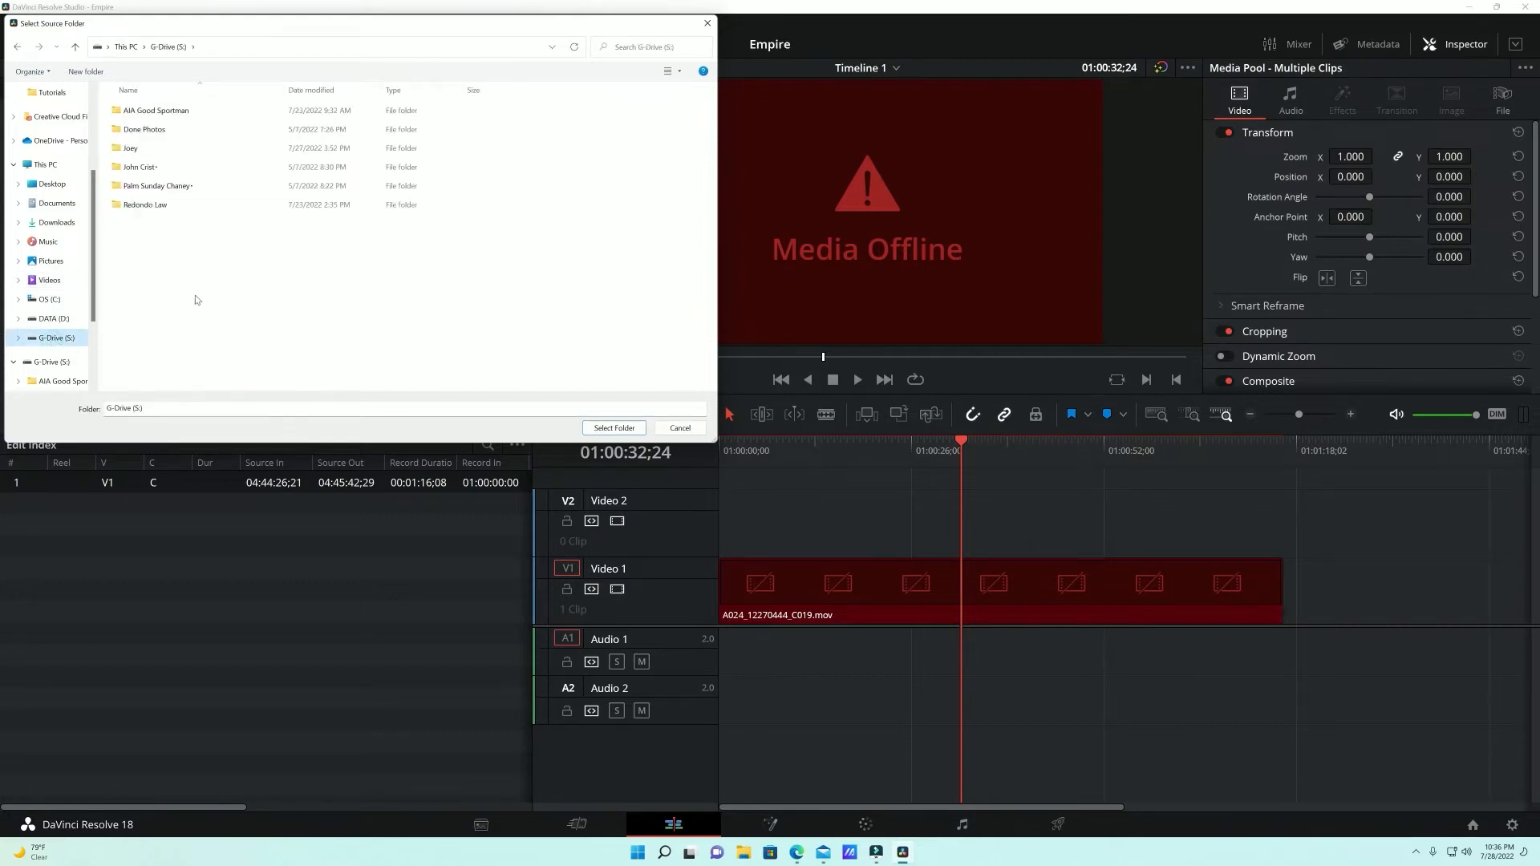
pyautogui.click(131, 147)
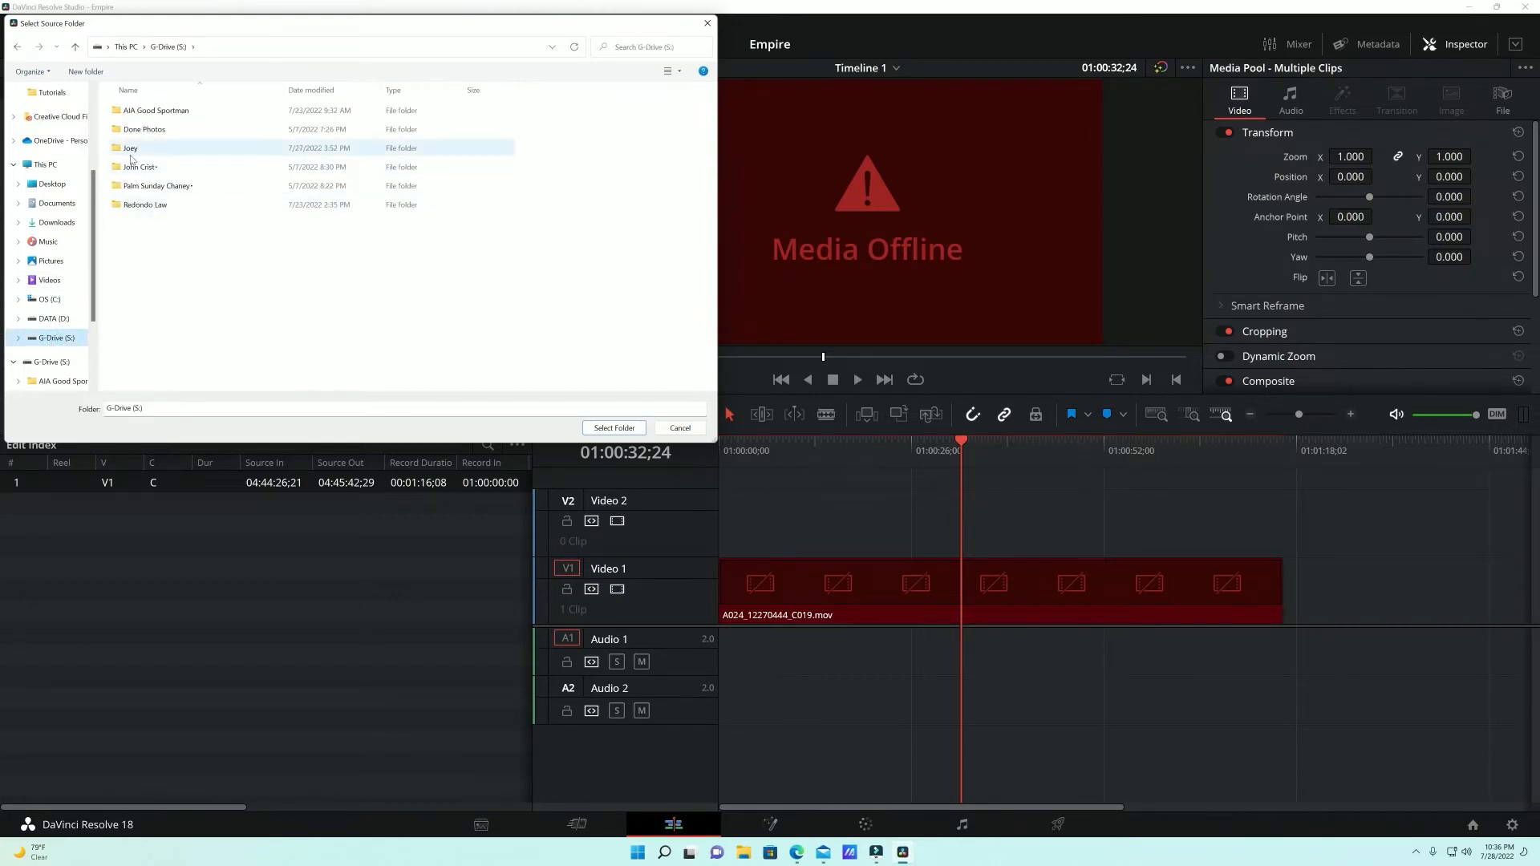
pyautogui.moveTo(137, 167)
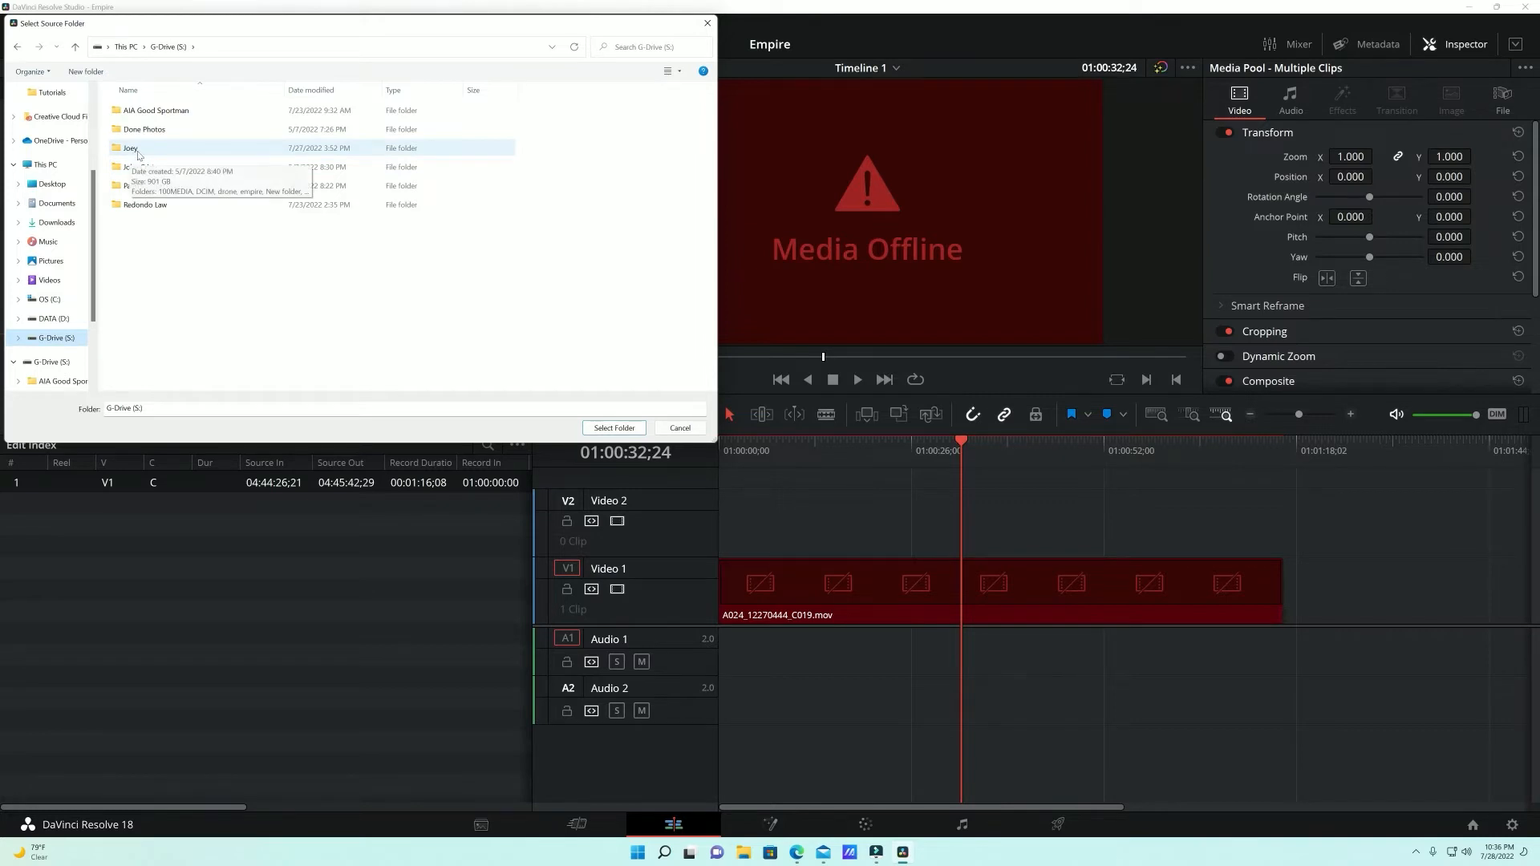
pyautogui.doubleClick(131, 148)
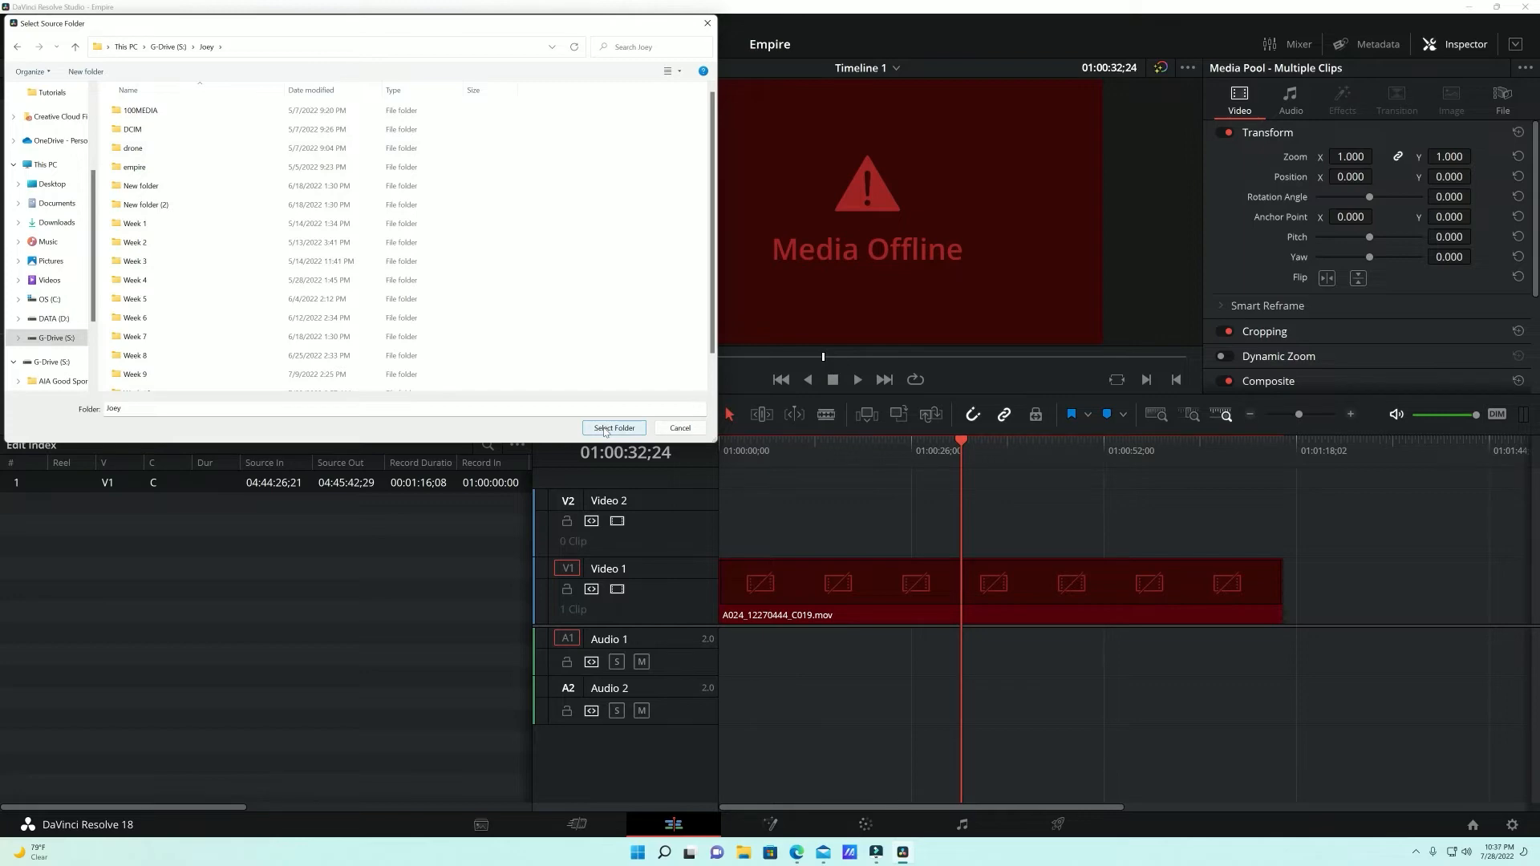
pyautogui.click(613, 428)
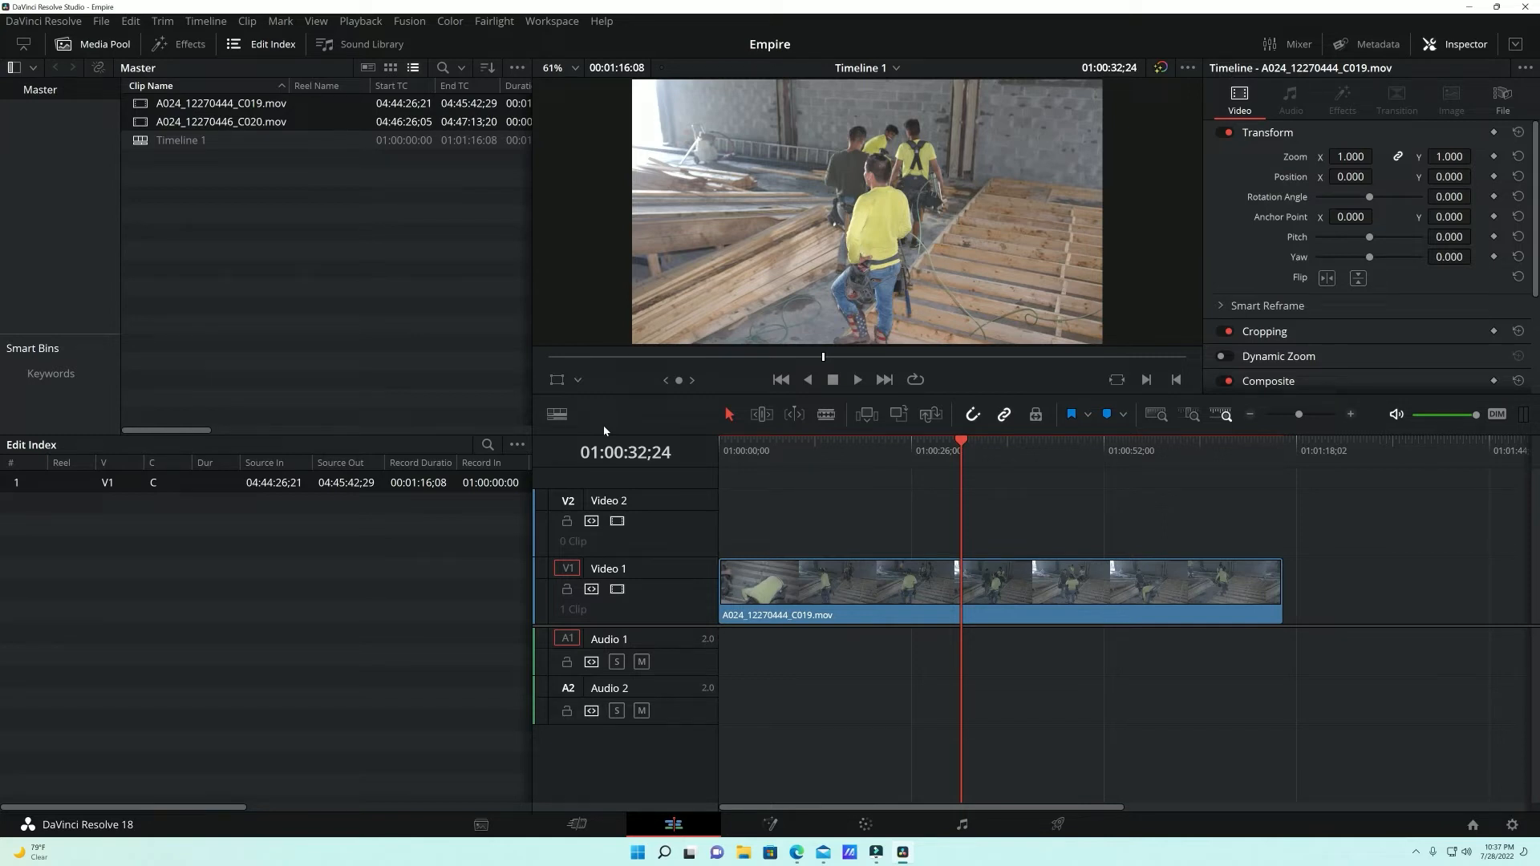
pyautogui.moveTo(444, 110)
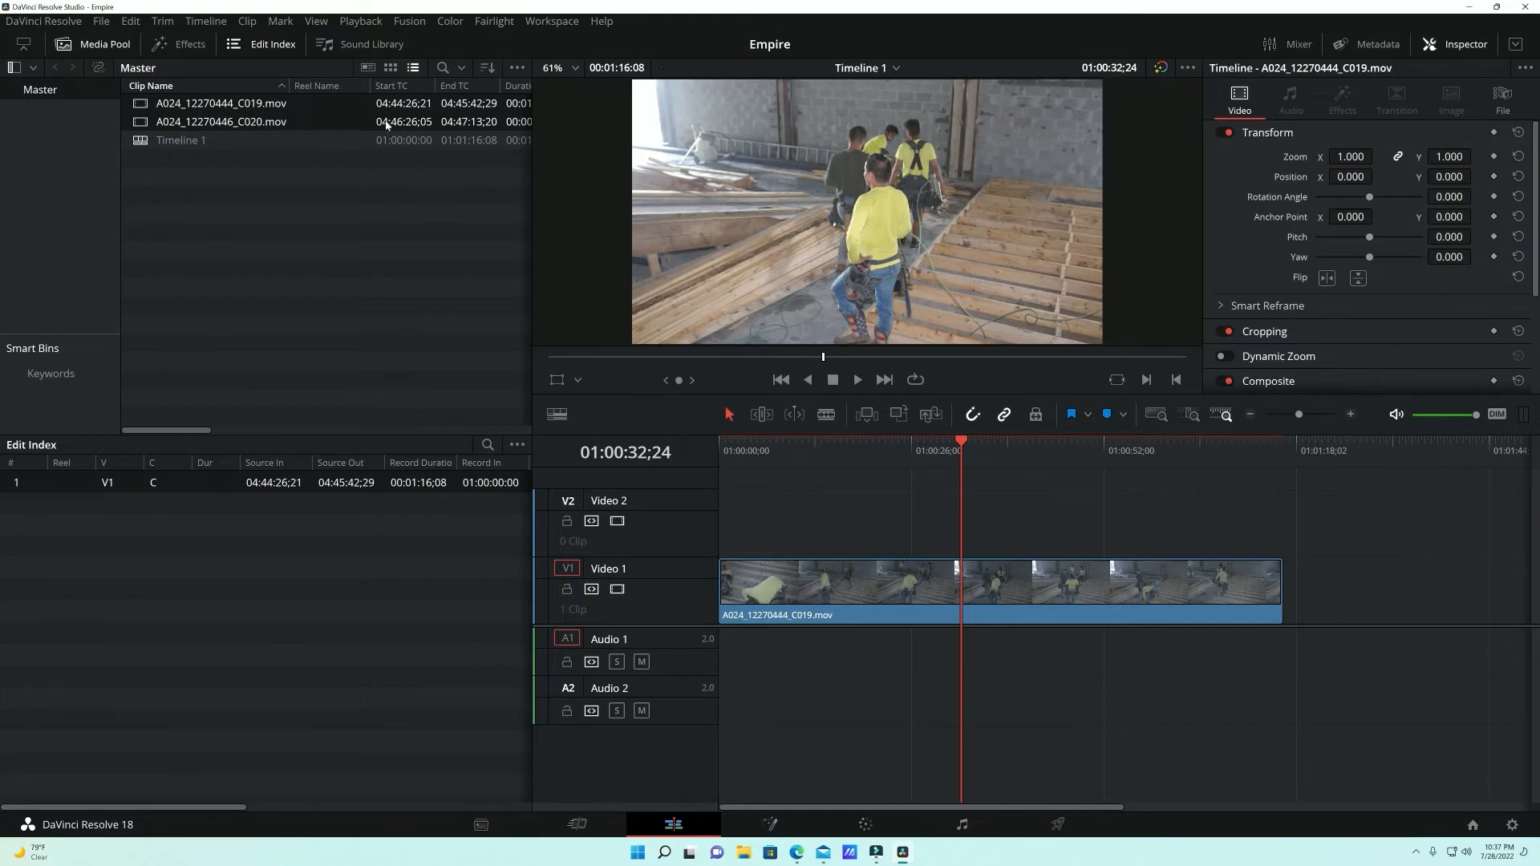
pyautogui.moveTo(473, 118)
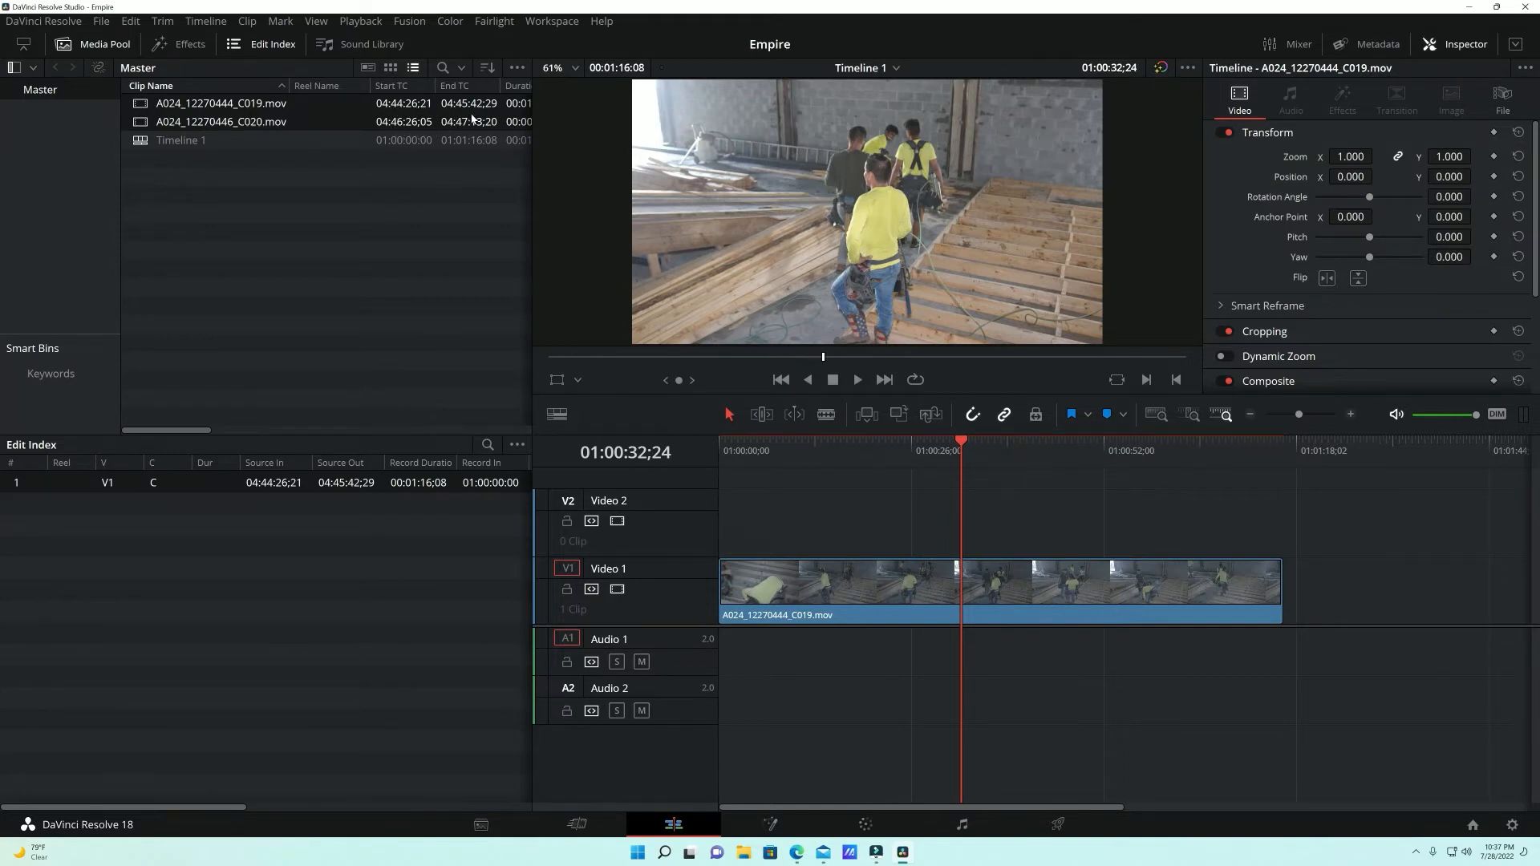
pyautogui.moveTo(356, 197)
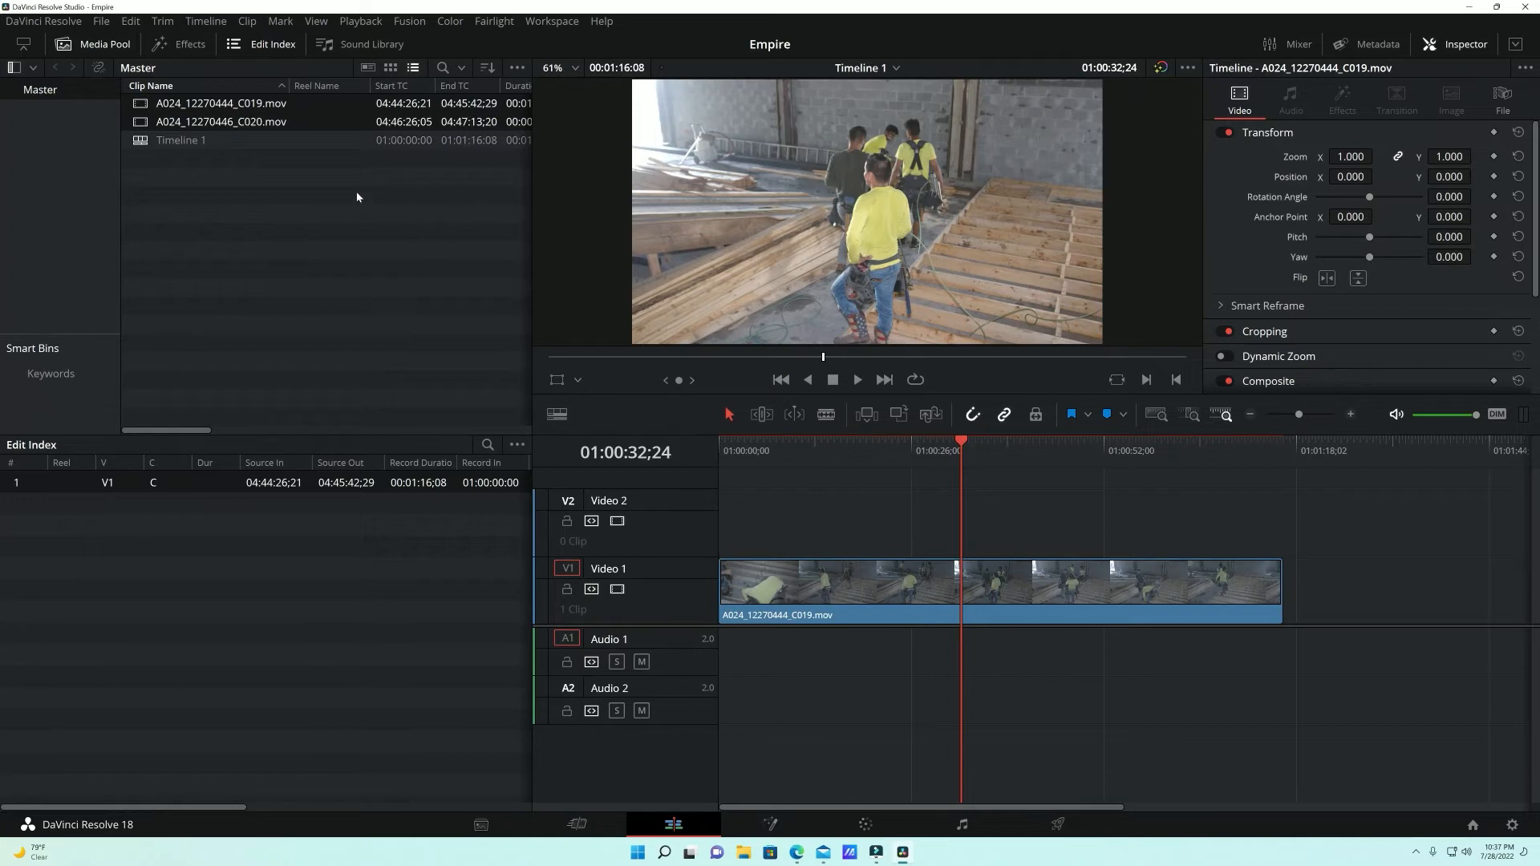
pyautogui.moveTo(577, 791)
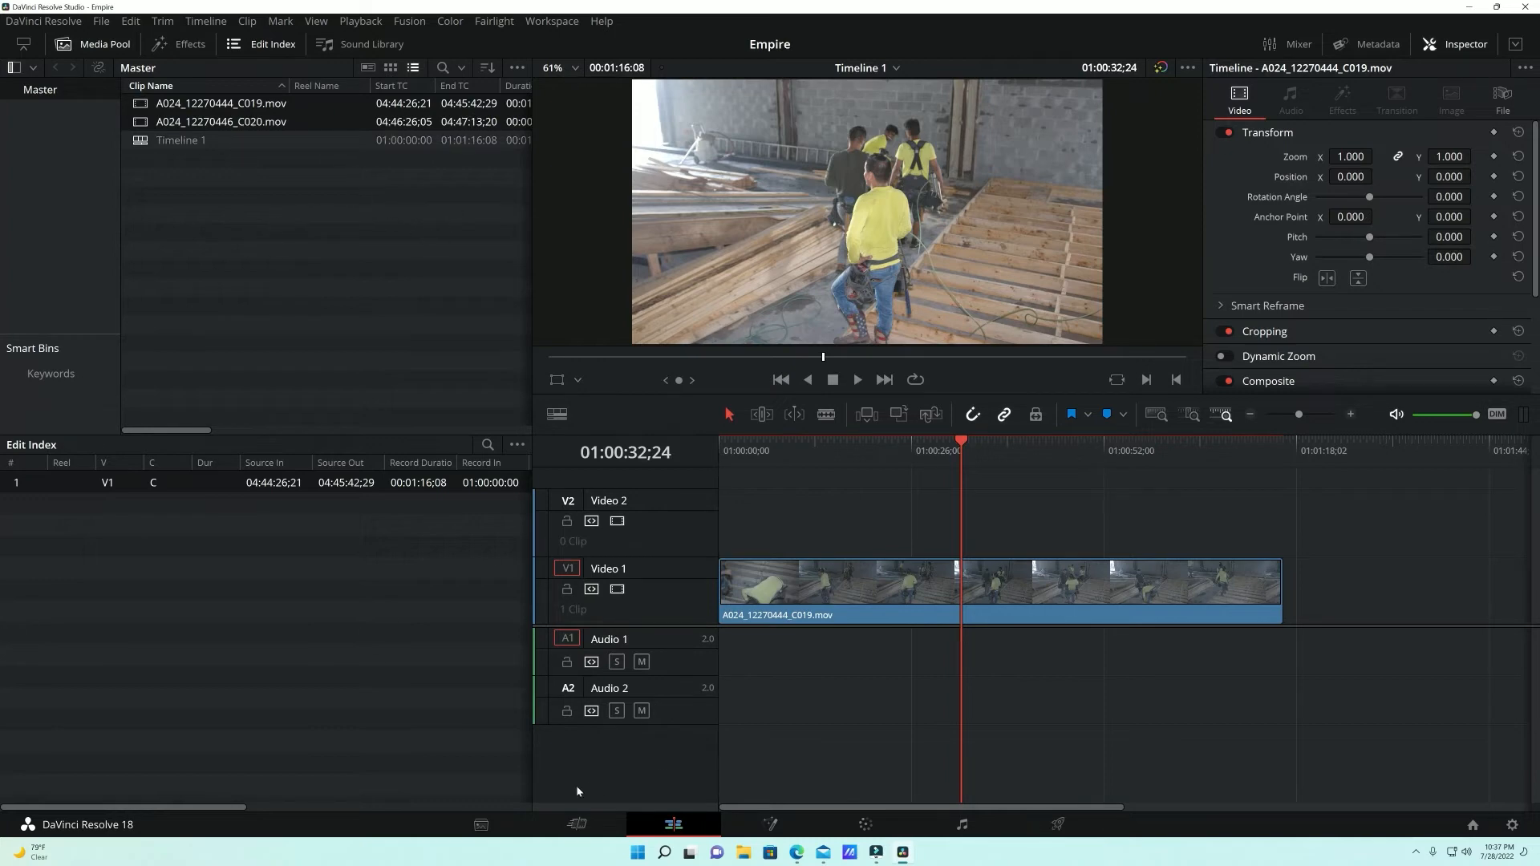
pyautogui.moveTo(480, 823)
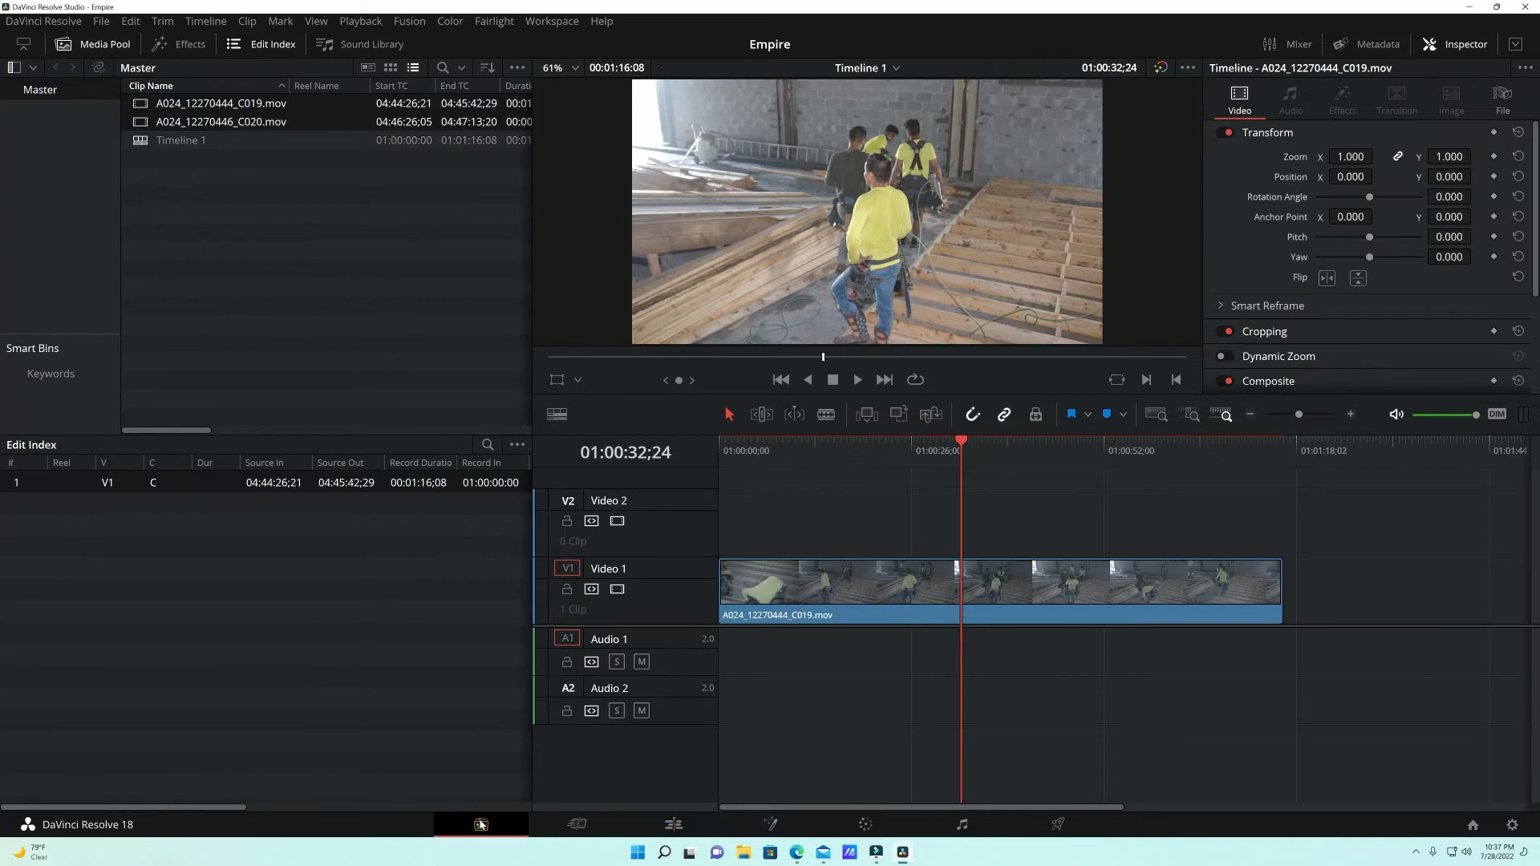
pyautogui.click(577, 824)
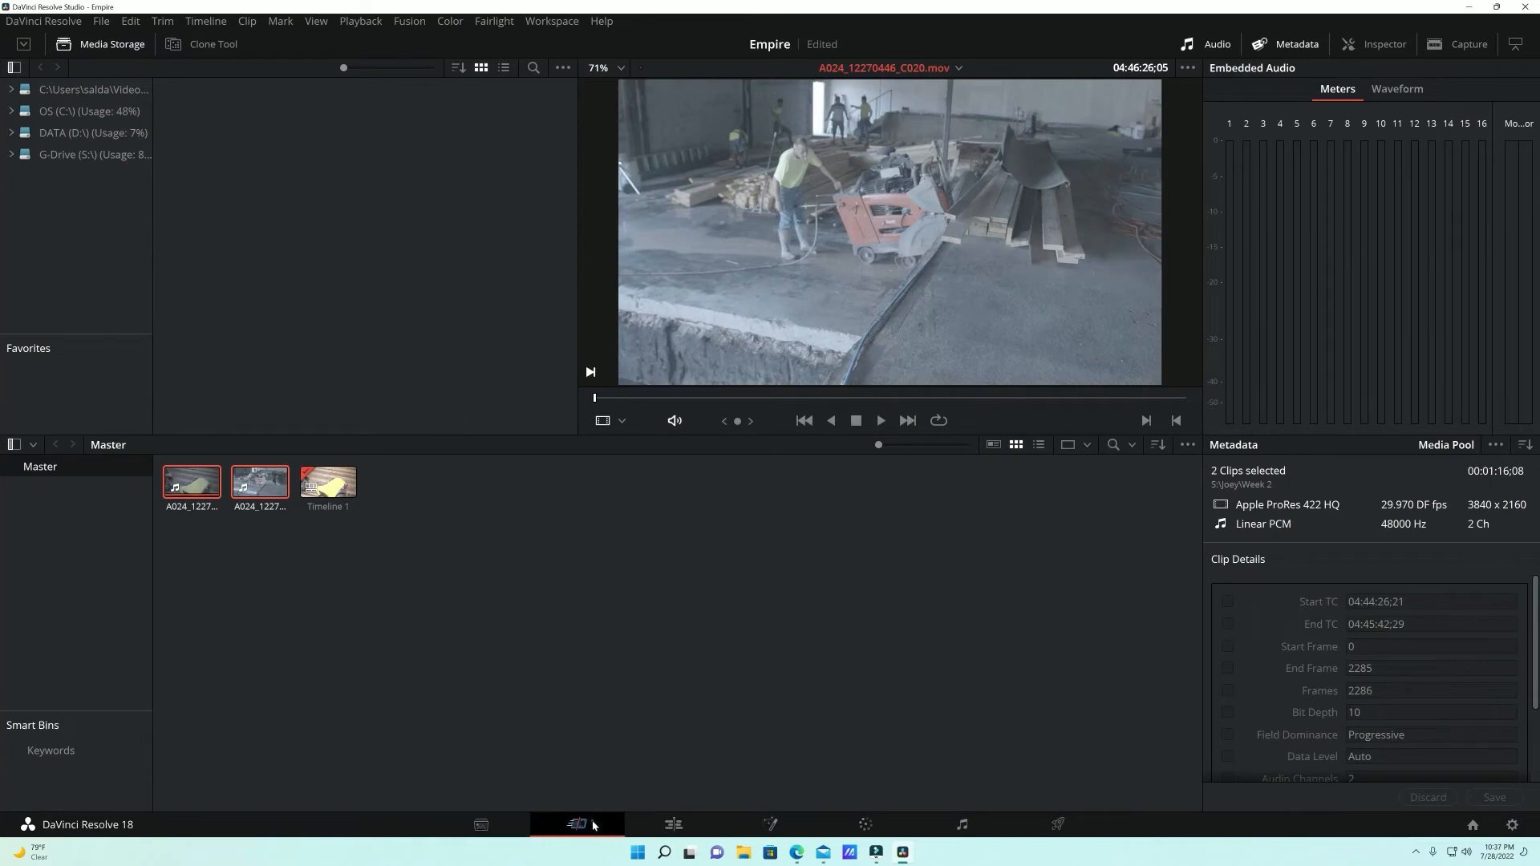
pyautogui.click(673, 823)
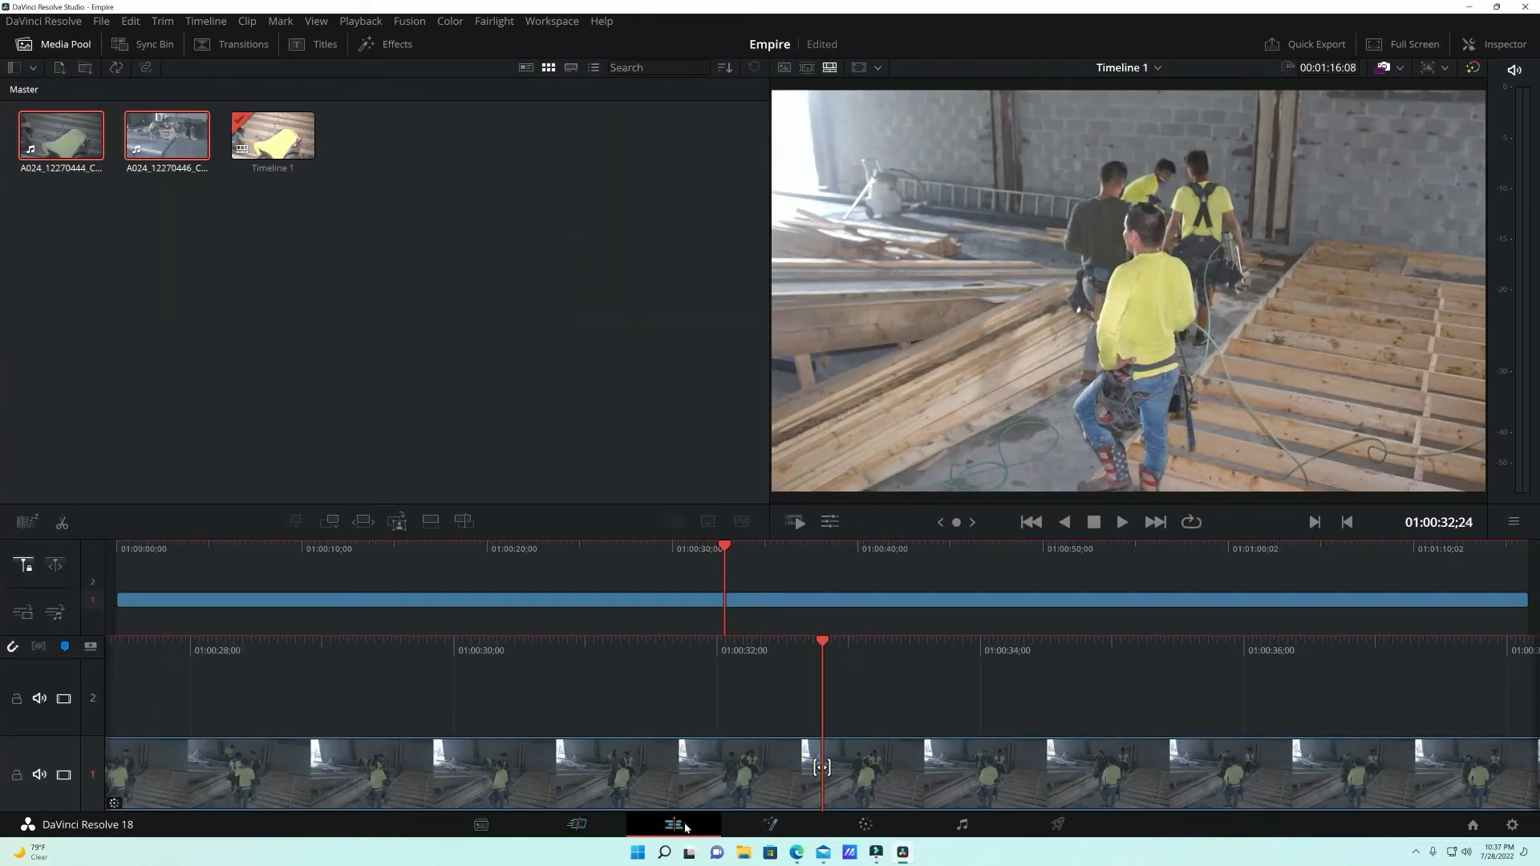
pyautogui.click(672, 824)
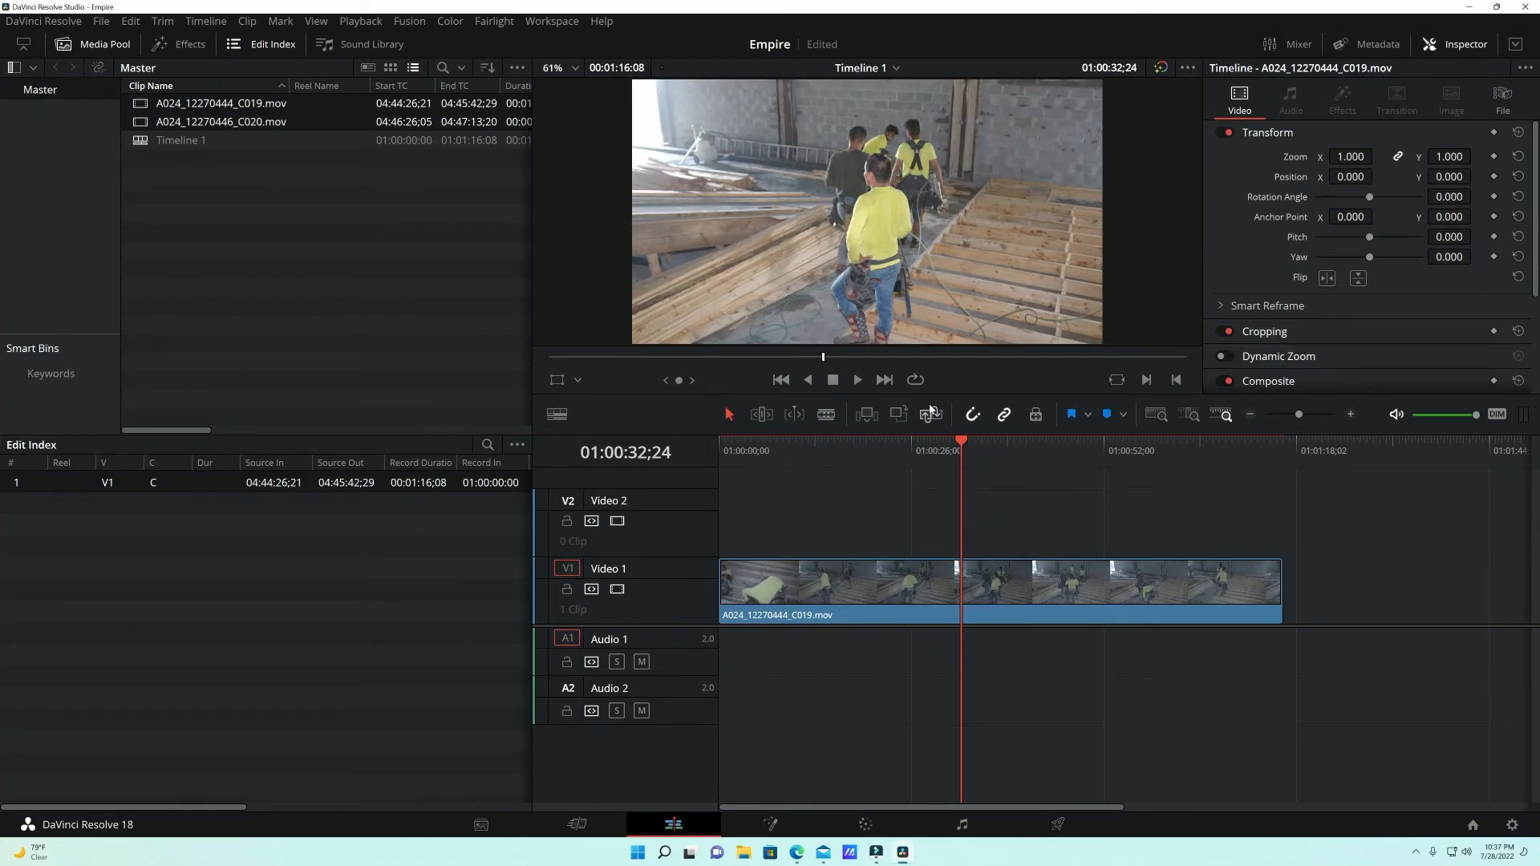
pyautogui.moveTo(867, 322)
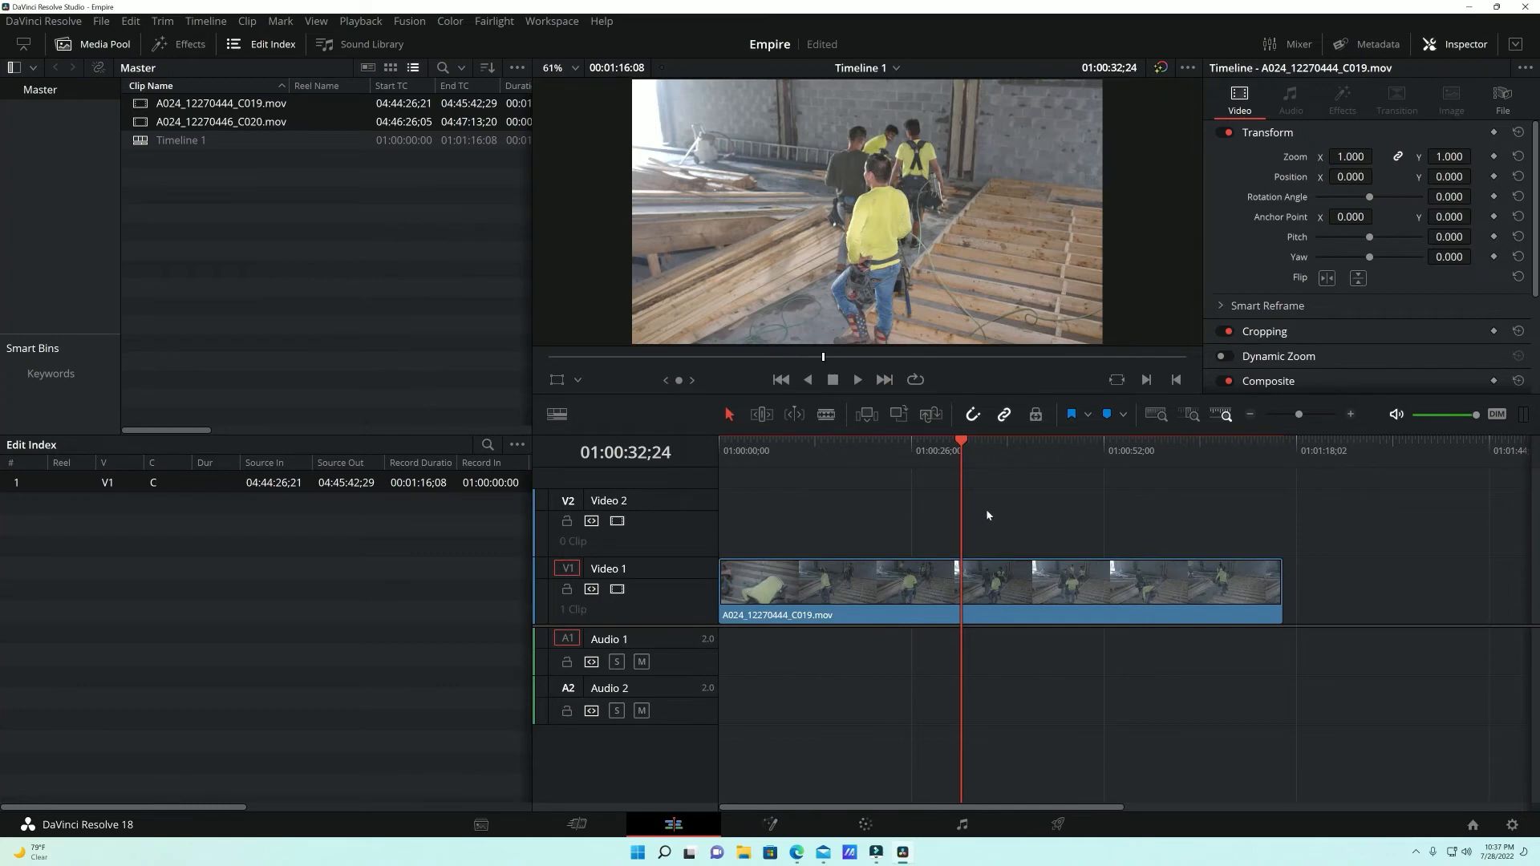
pyautogui.click(745, 450)
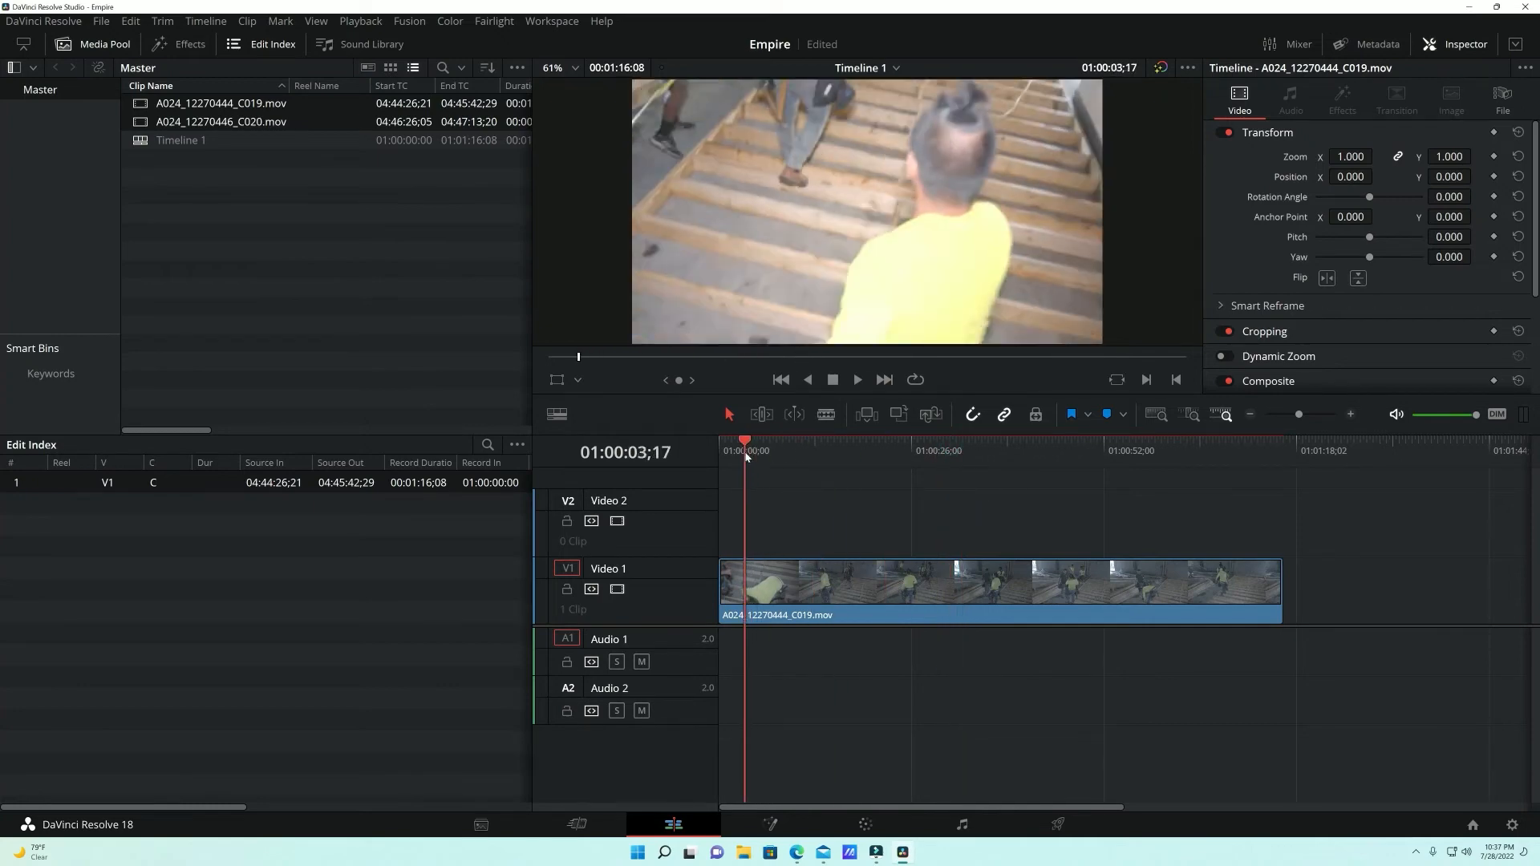
pyautogui.click(943, 442)
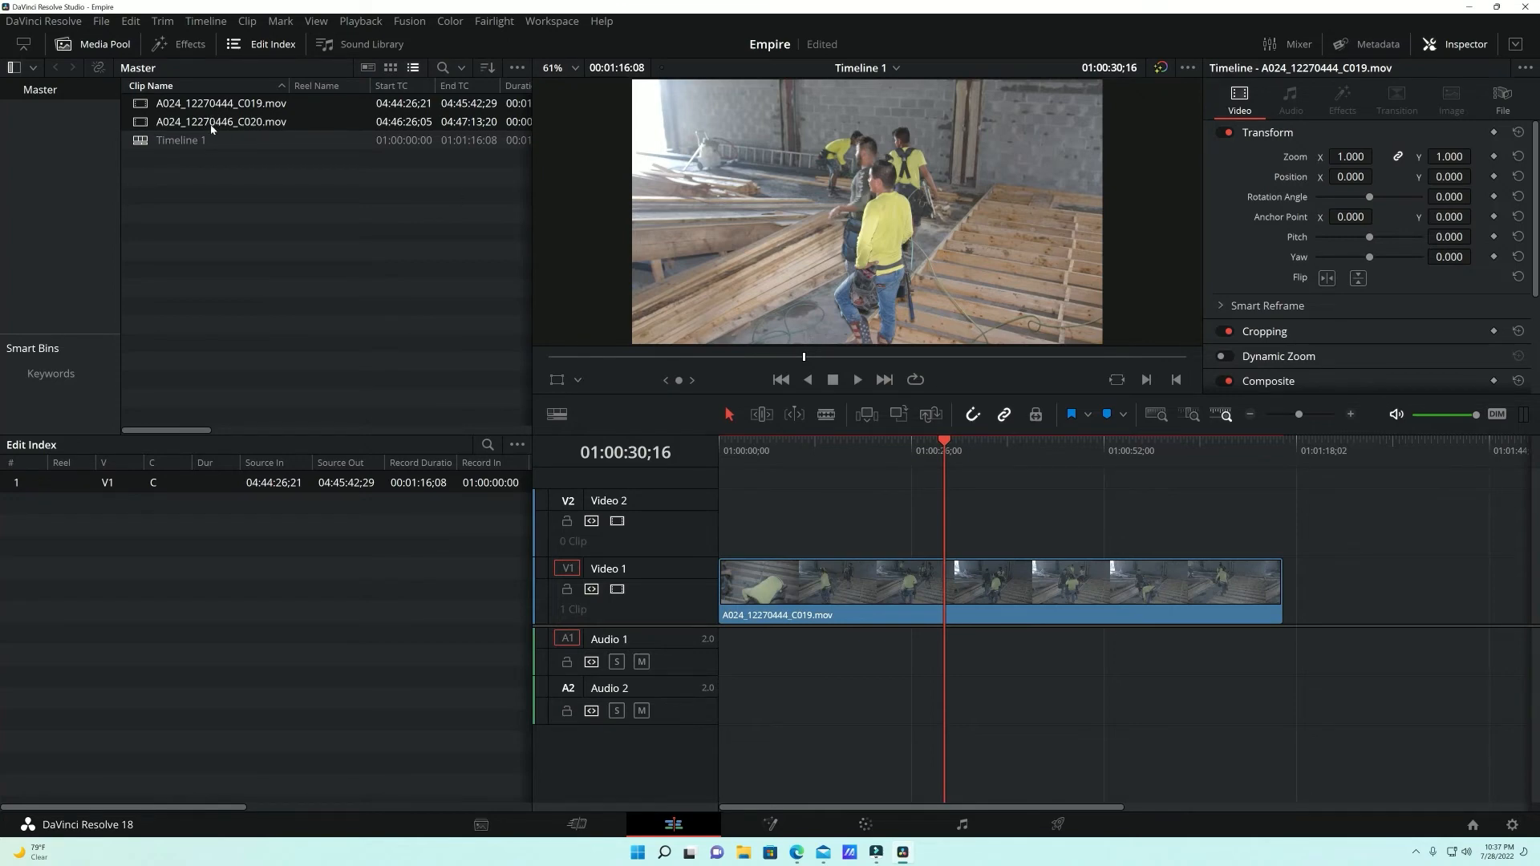
pyautogui.moveTo(793, 206)
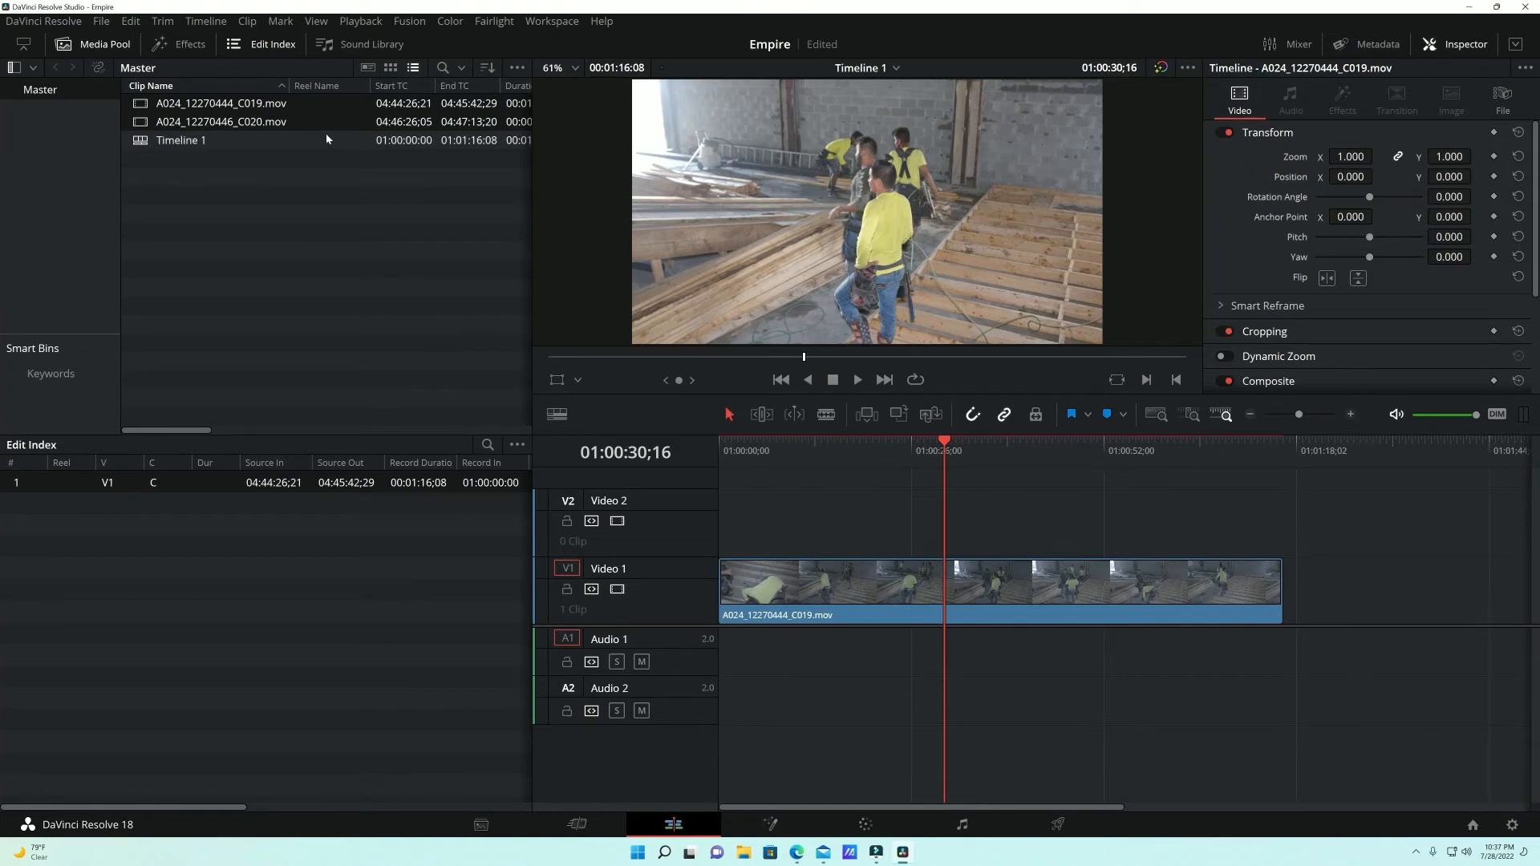
pyautogui.moveTo(864, 820)
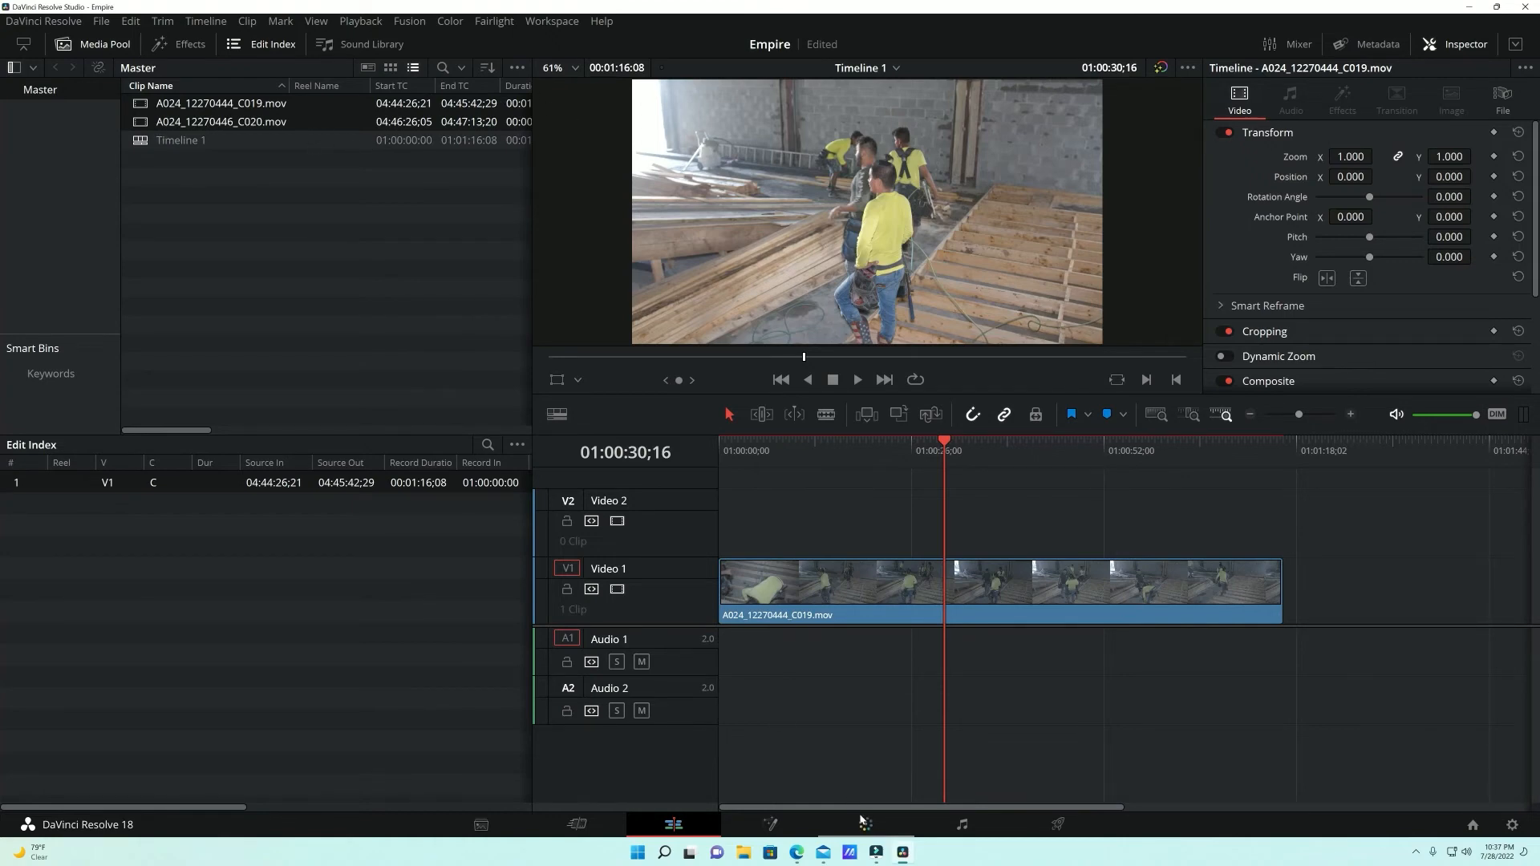
pyautogui.moveTo(849, 731)
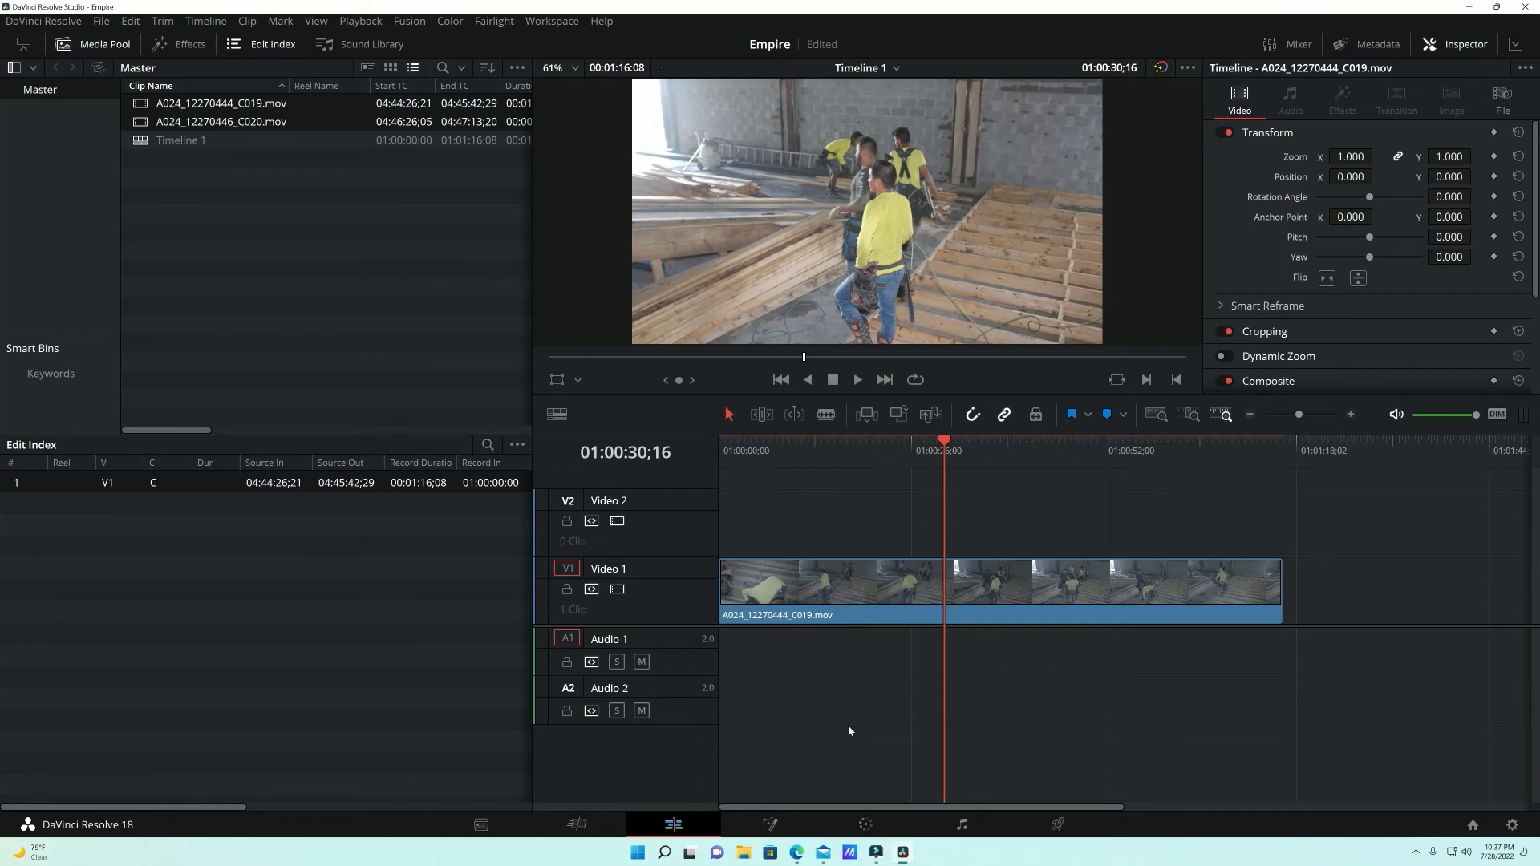
pyautogui.moveTo(840, 674)
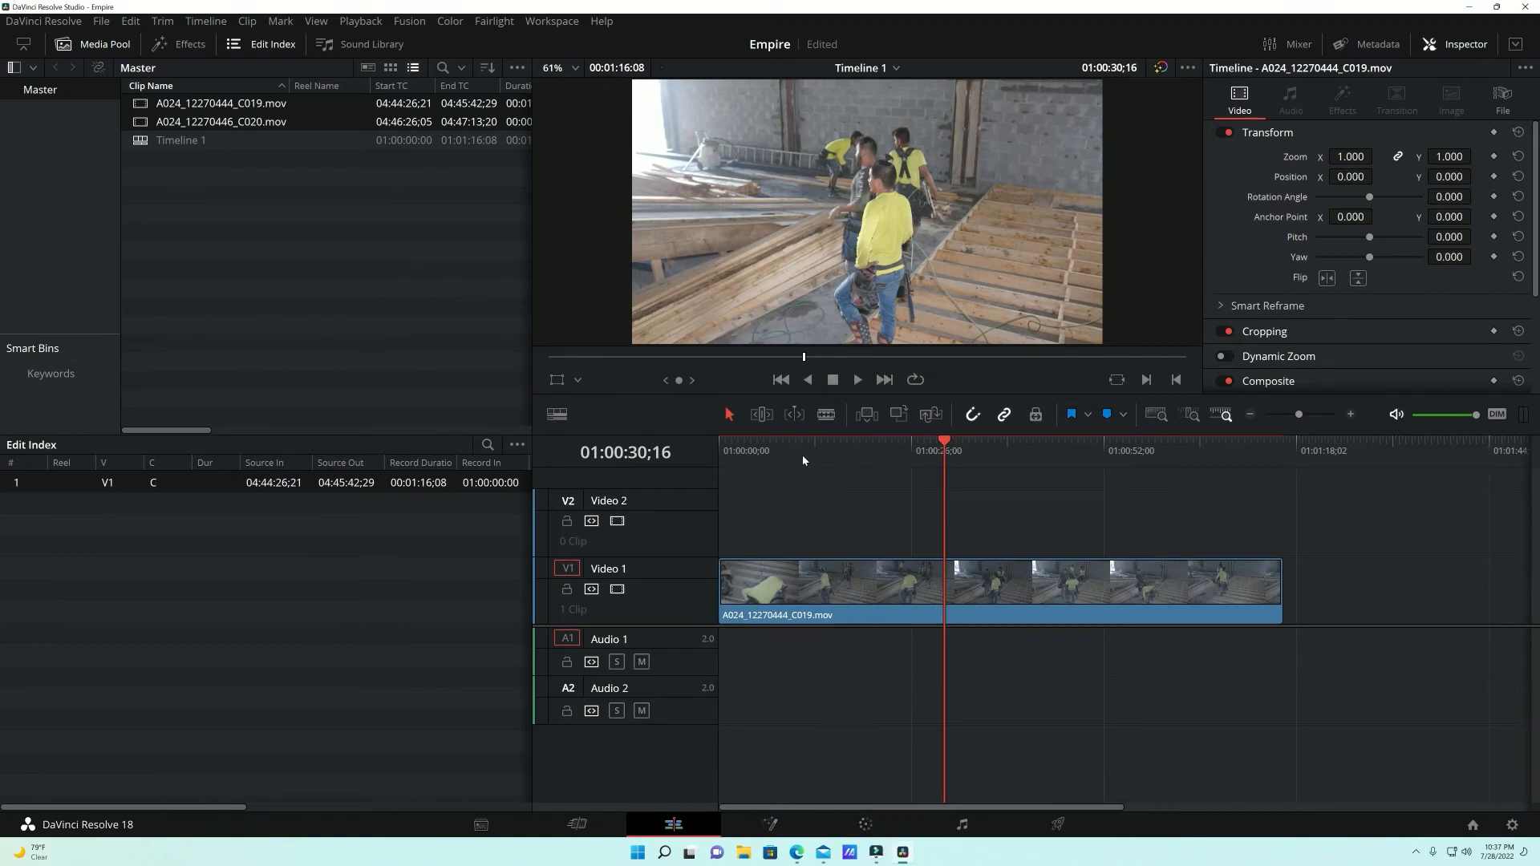
pyautogui.moveTo(200, 174)
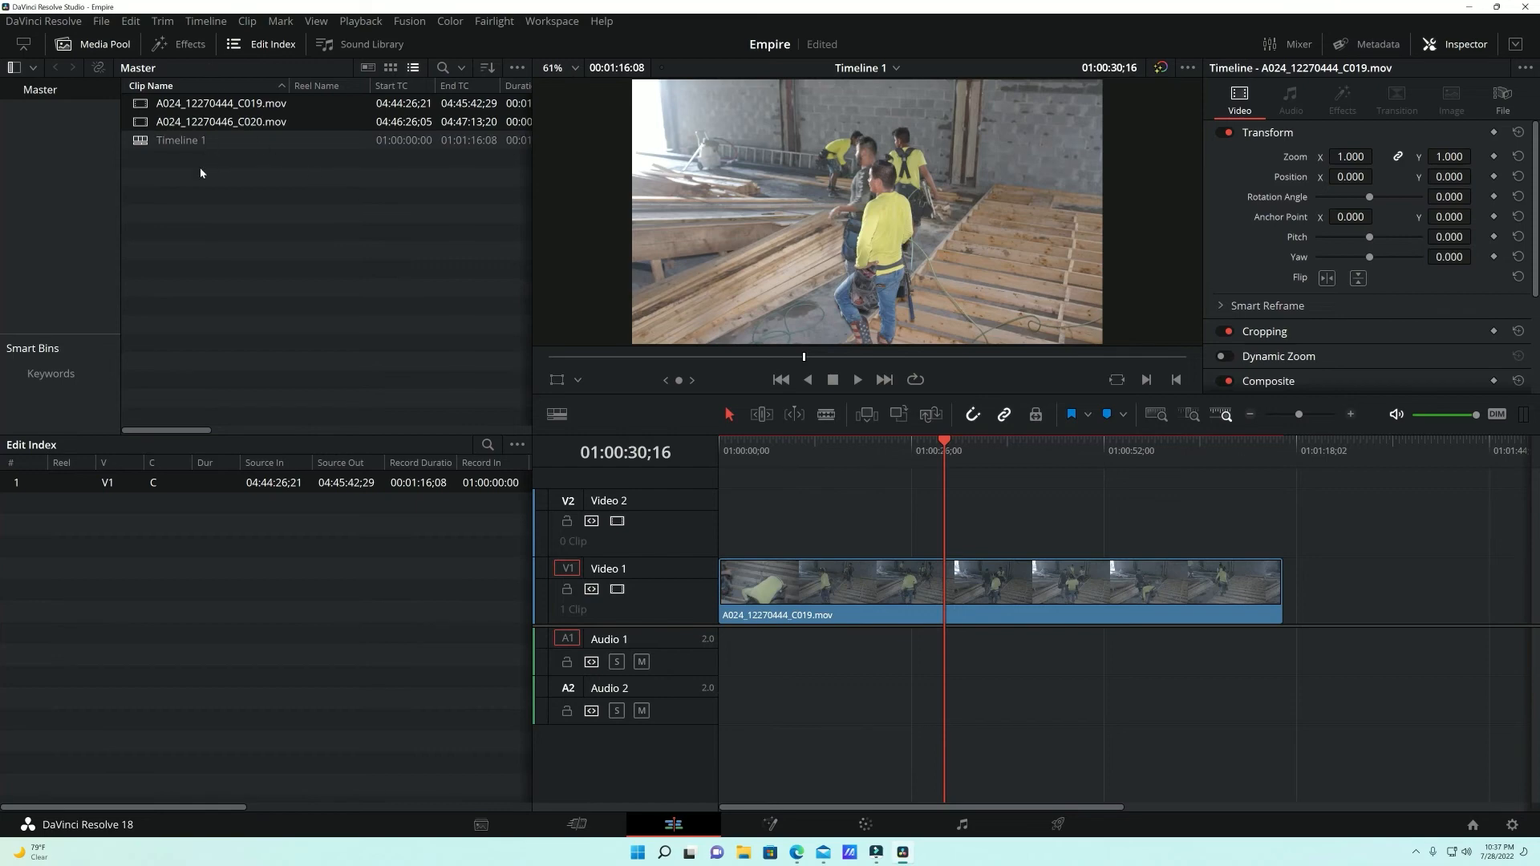
pyautogui.moveTo(209, 203)
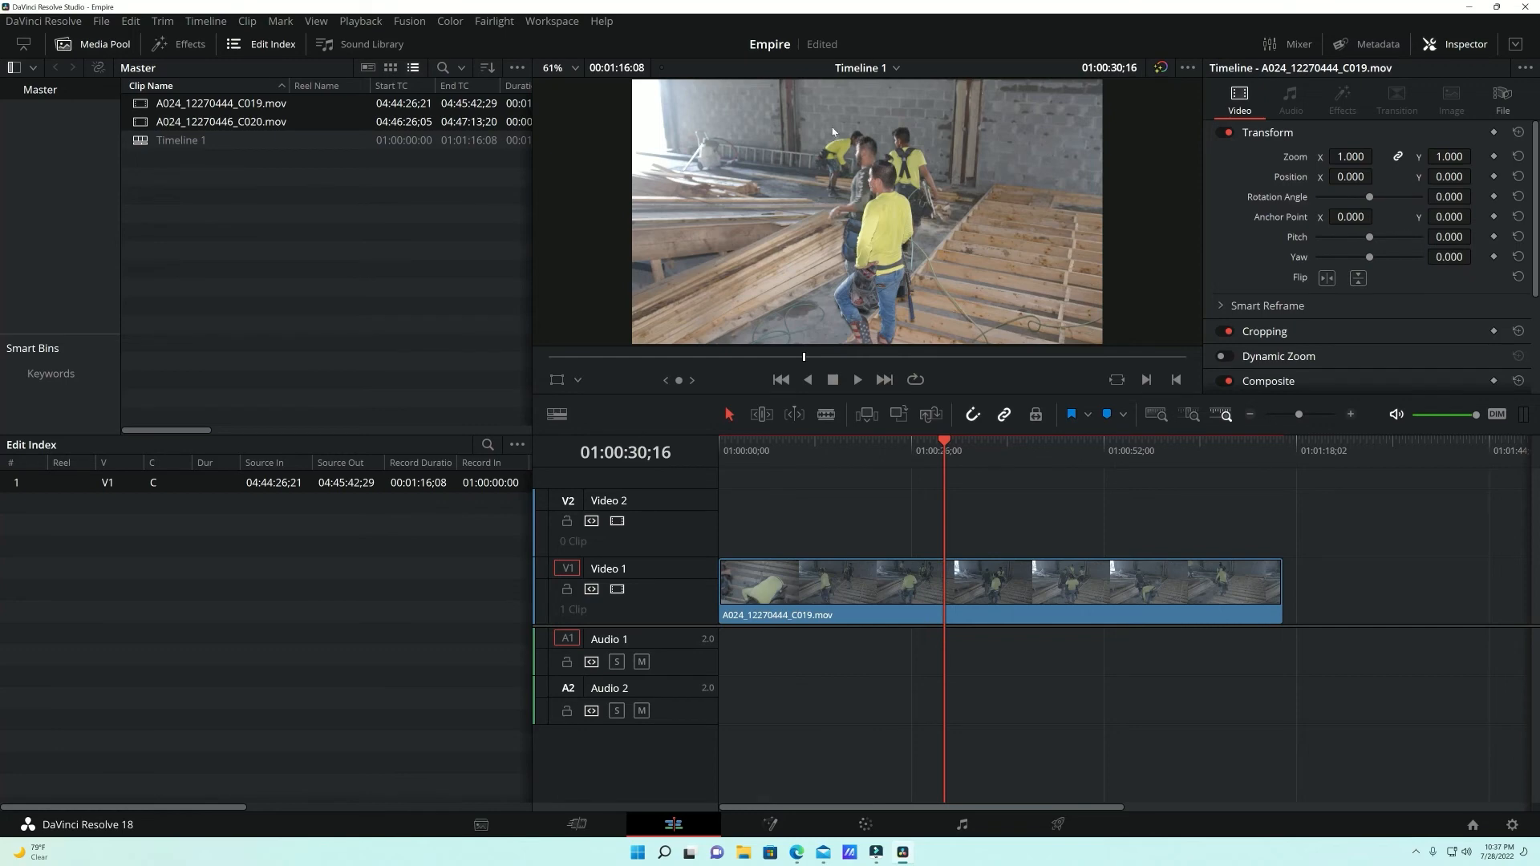
pyautogui.moveTo(1077, 270)
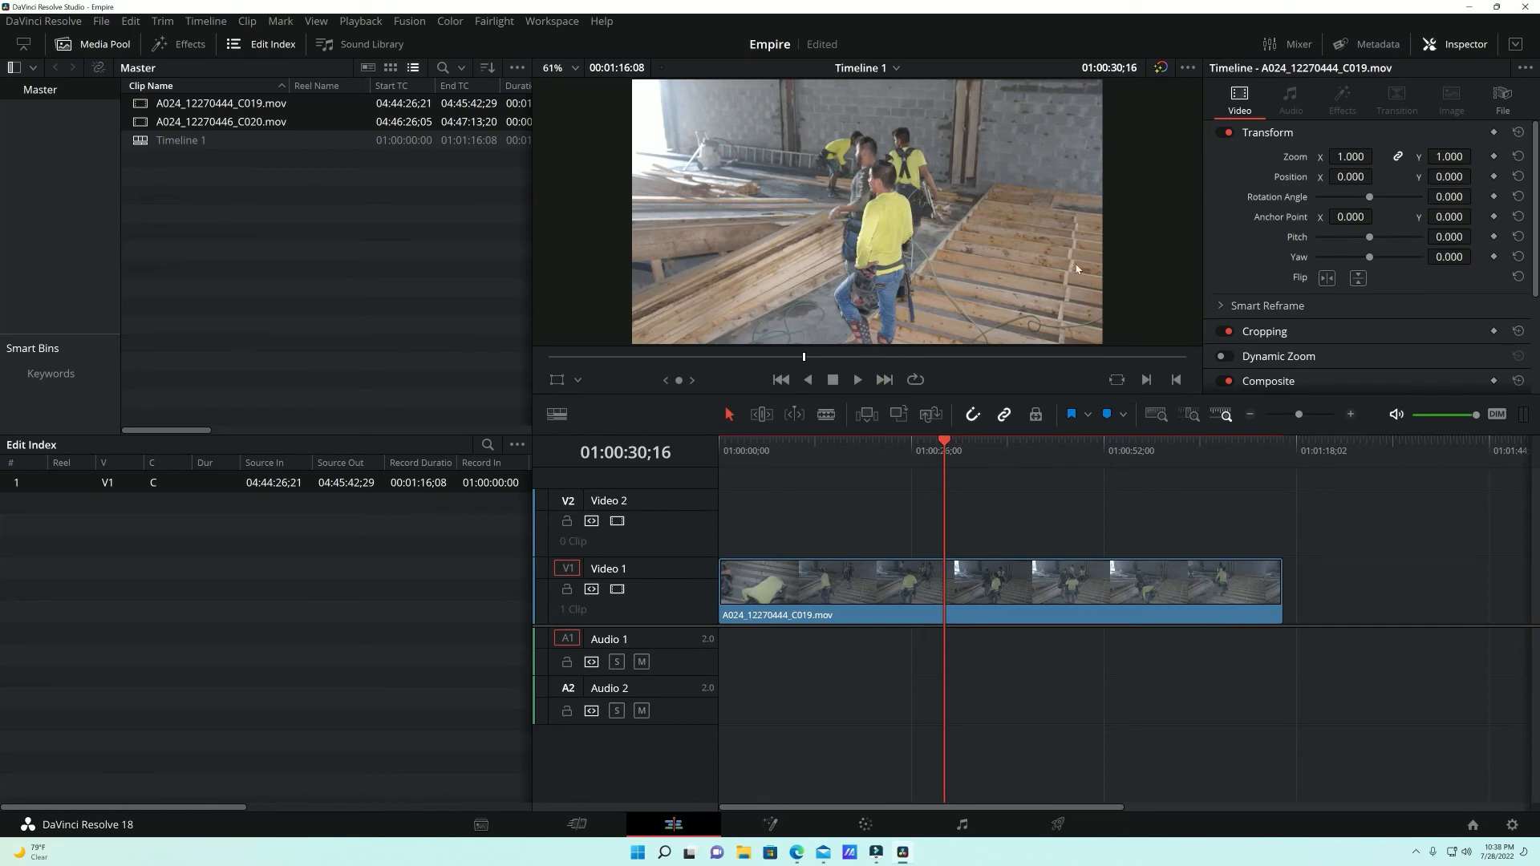
pyautogui.moveTo(965, 269)
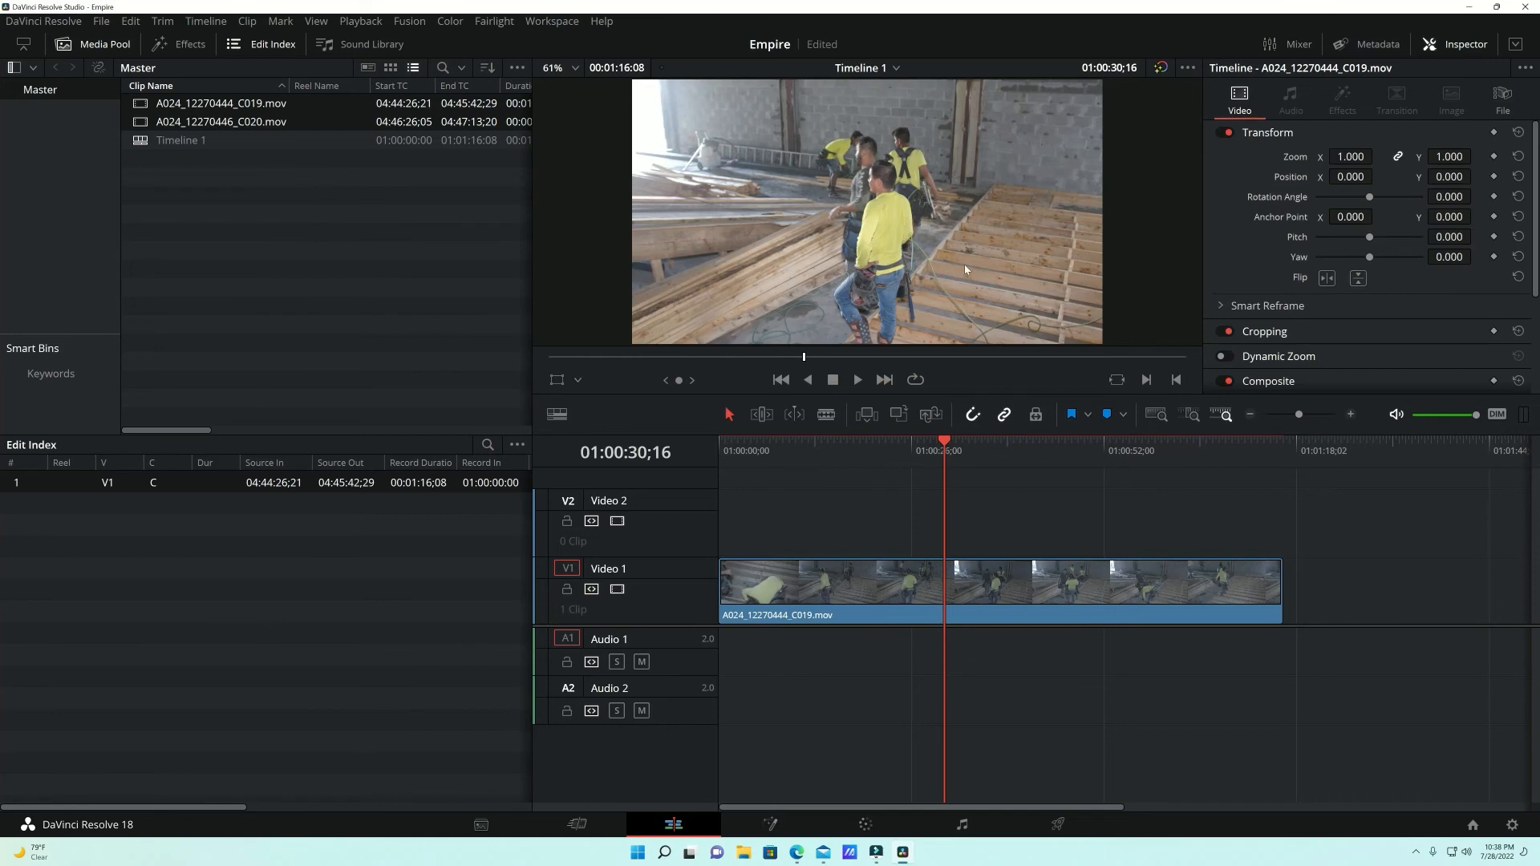
pyautogui.moveTo(989, 272)
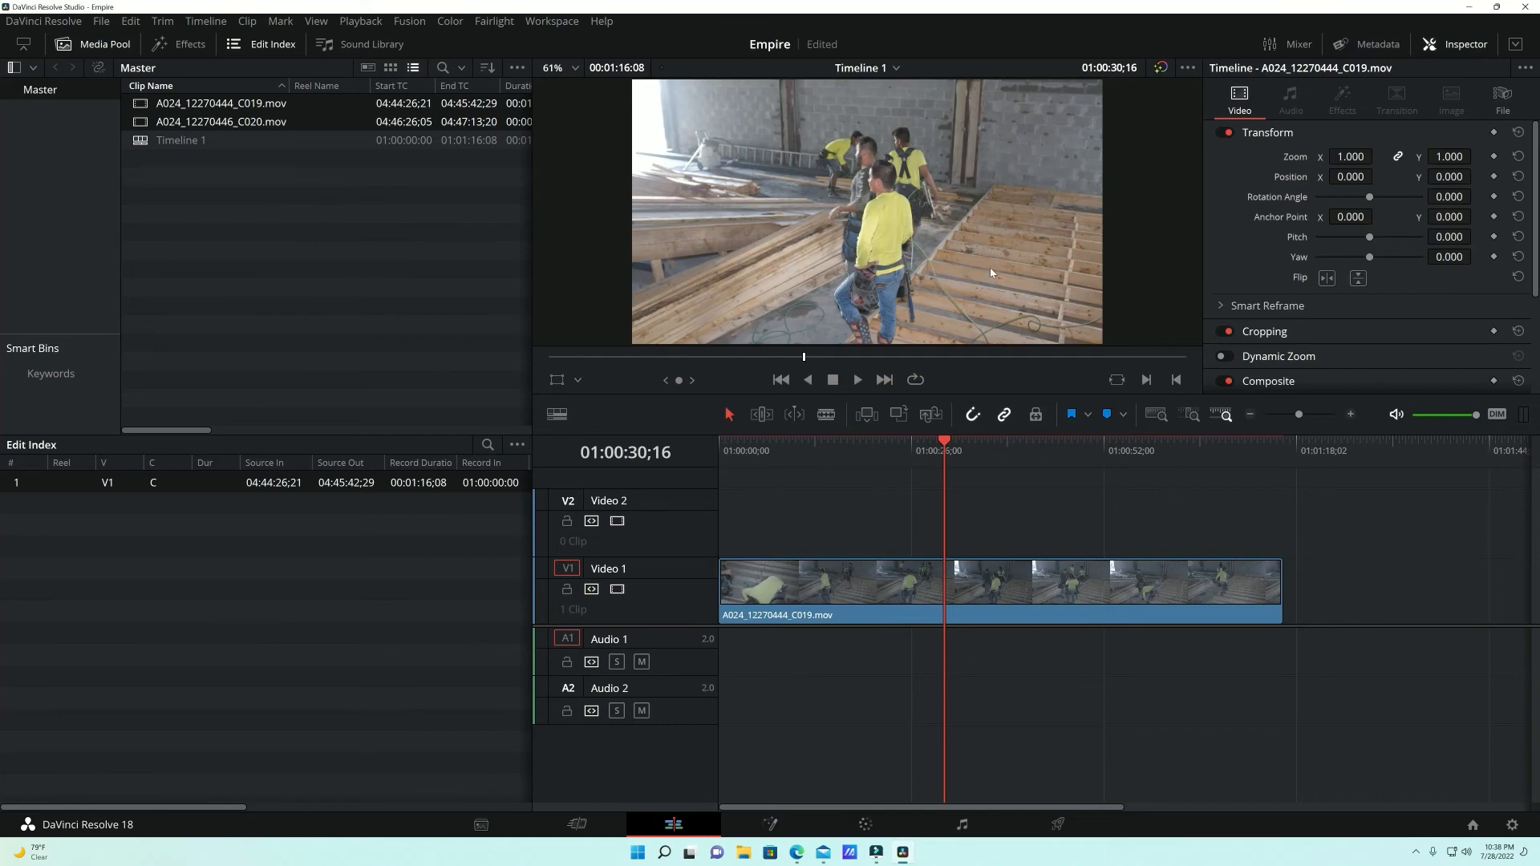
pyautogui.moveTo(953, 298)
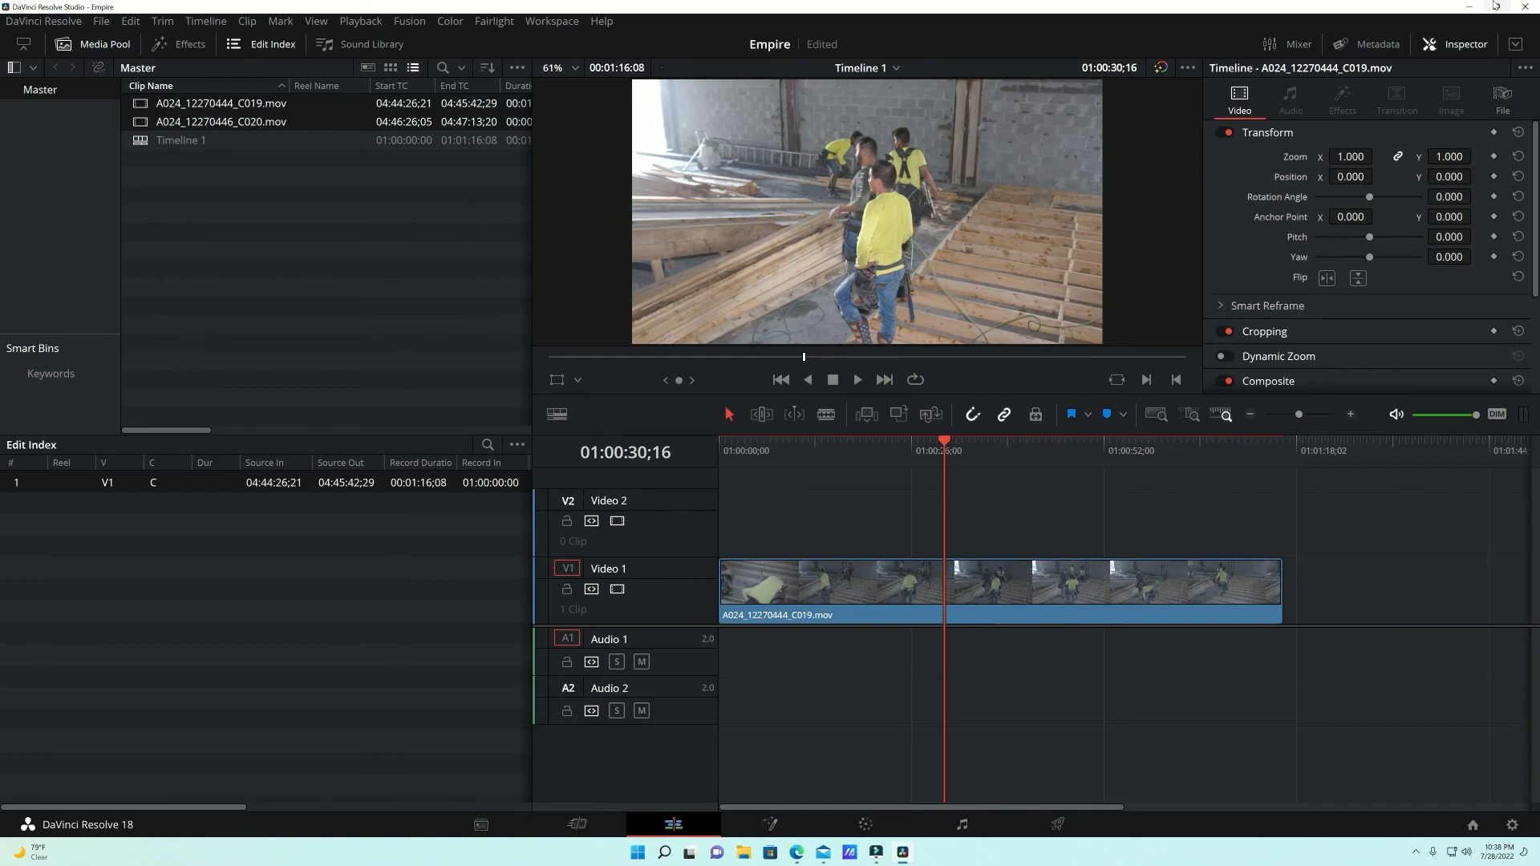
pyautogui.moveTo(1419, 9)
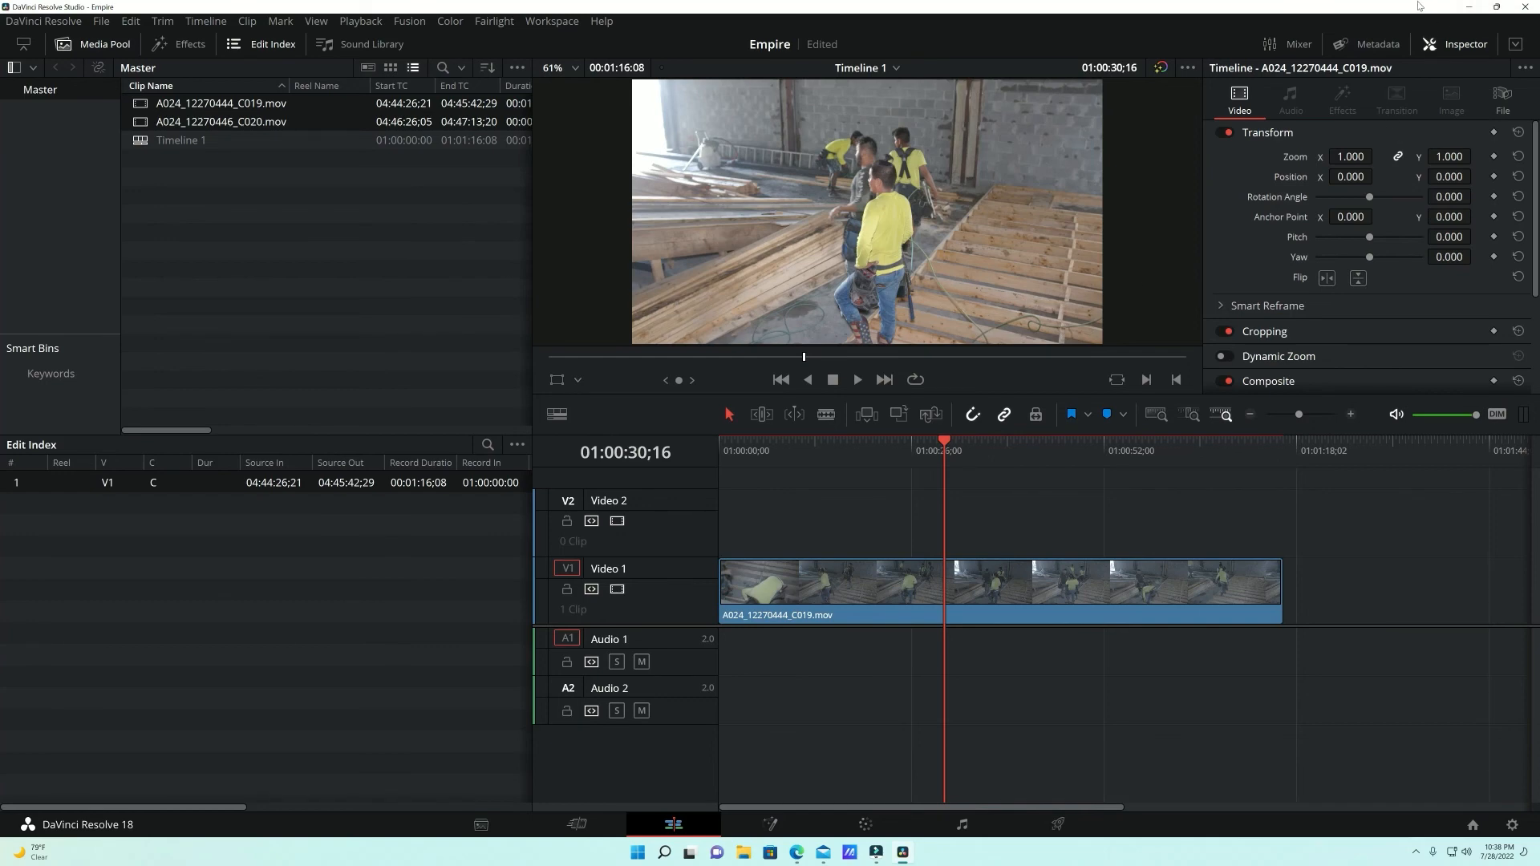